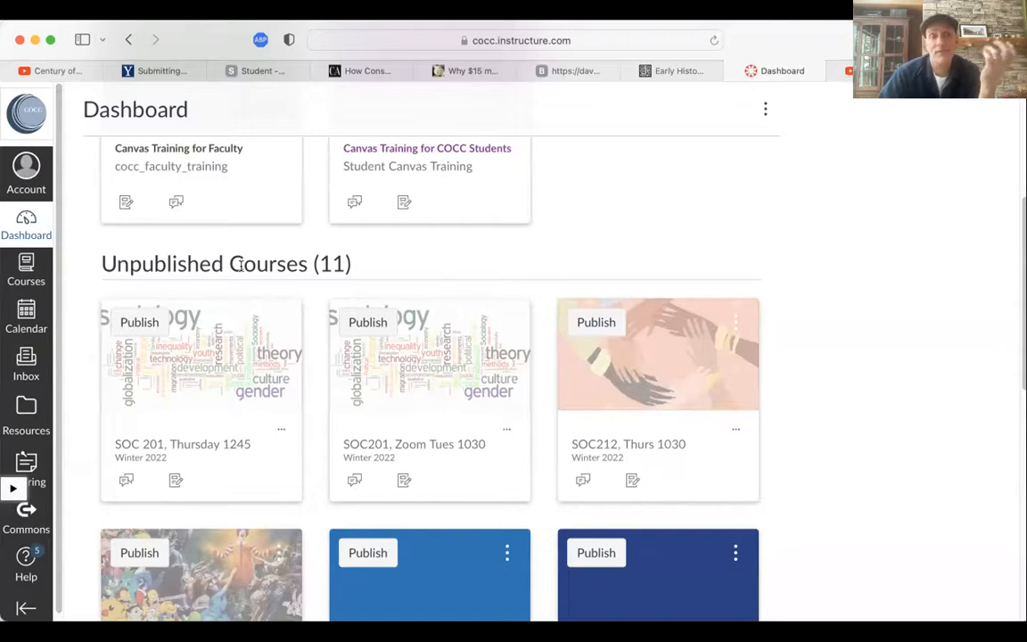
mouse_move(506, 314)
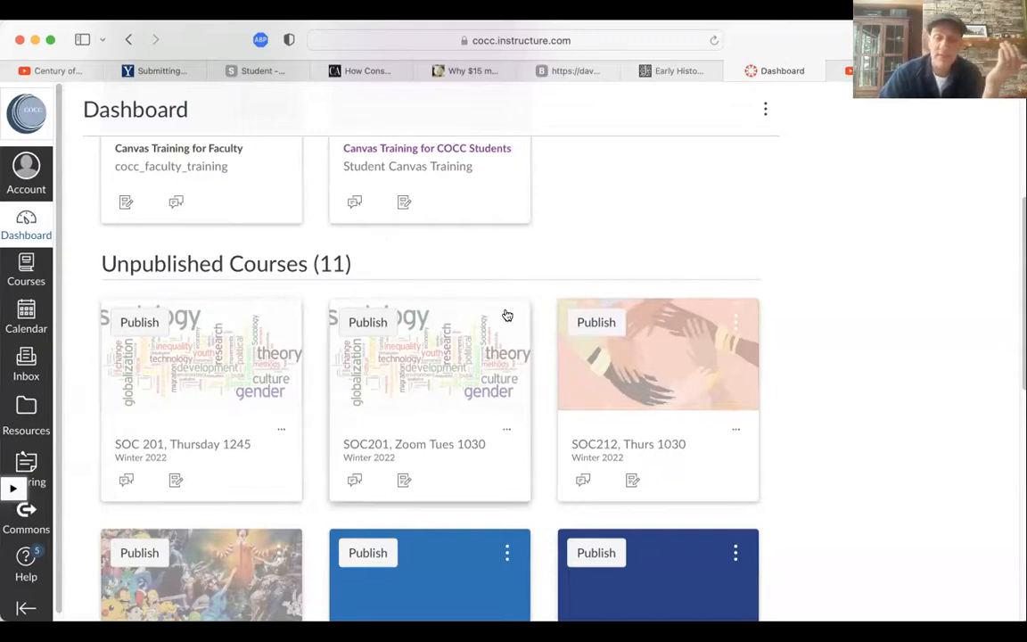
mouse_move(485, 368)
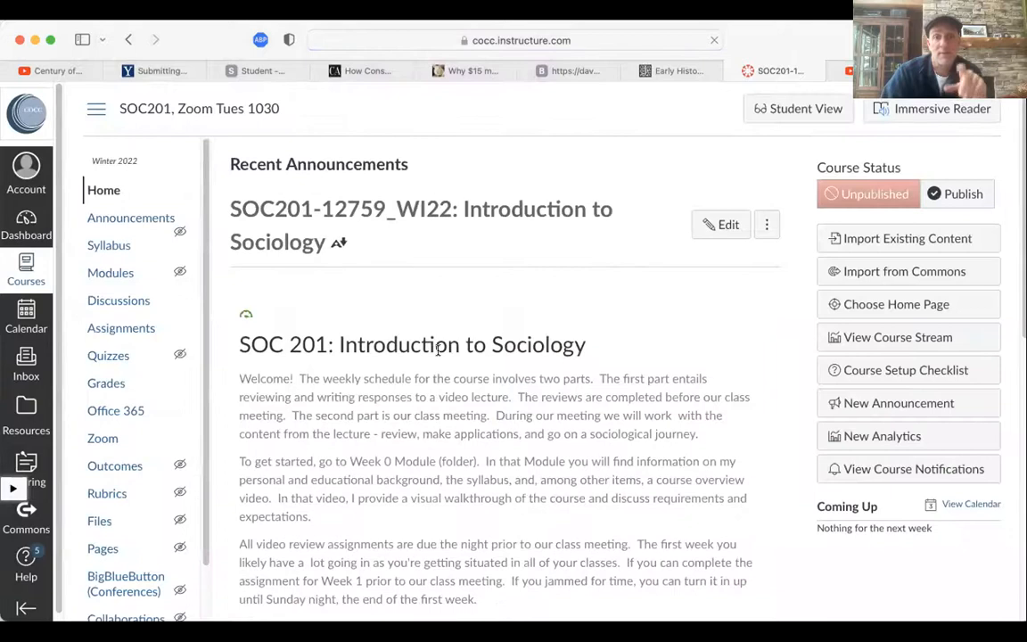
Scroll the SOC201 home page down to the week tiles and back up slightly
scroll(down, 3)
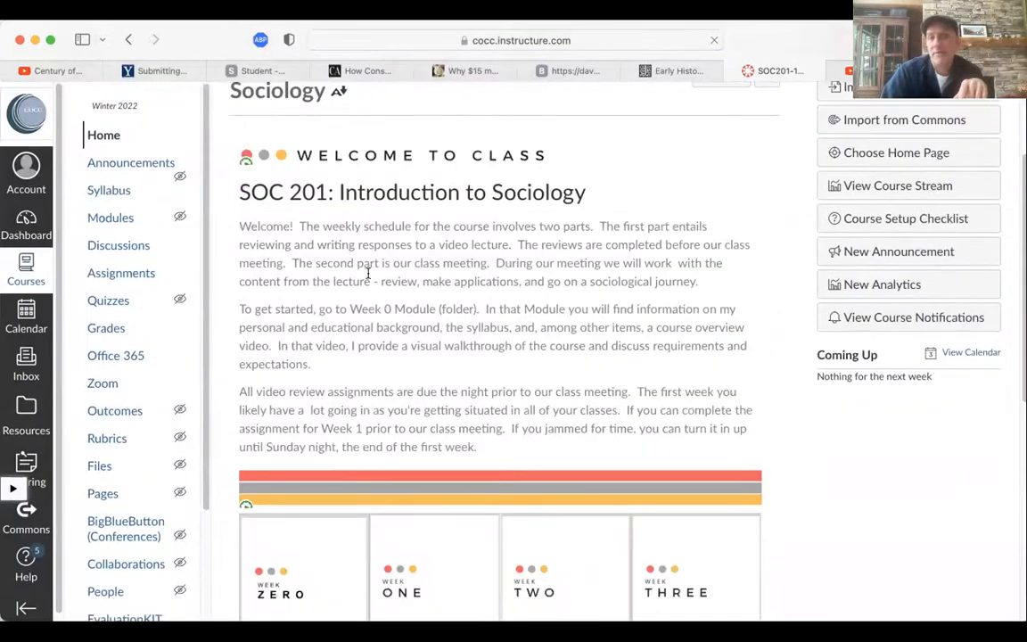
scroll(down, 3)
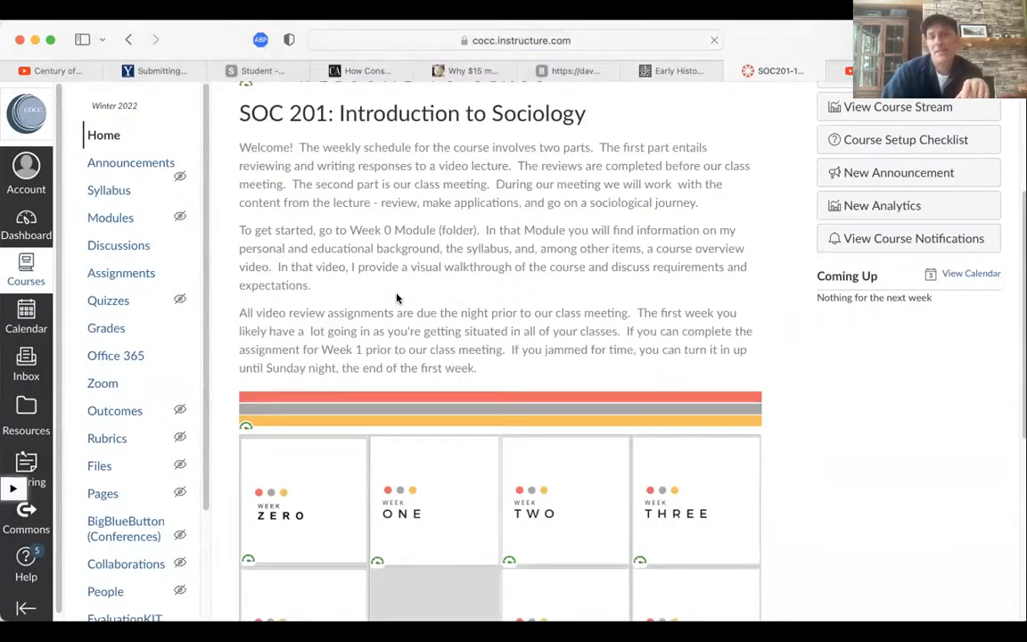
scroll(down, 3)
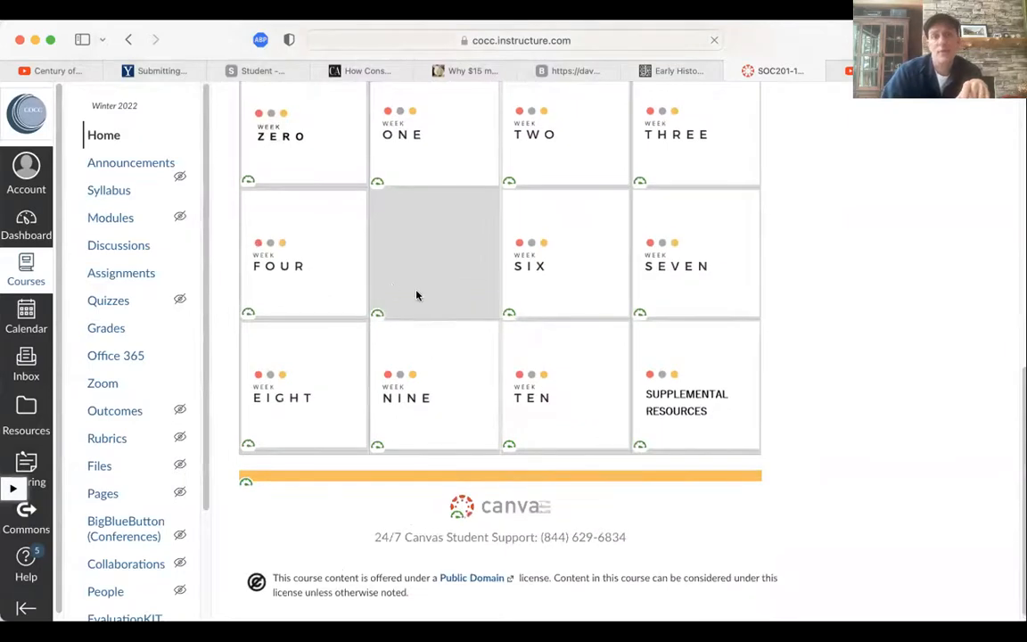
scroll(up, 3)
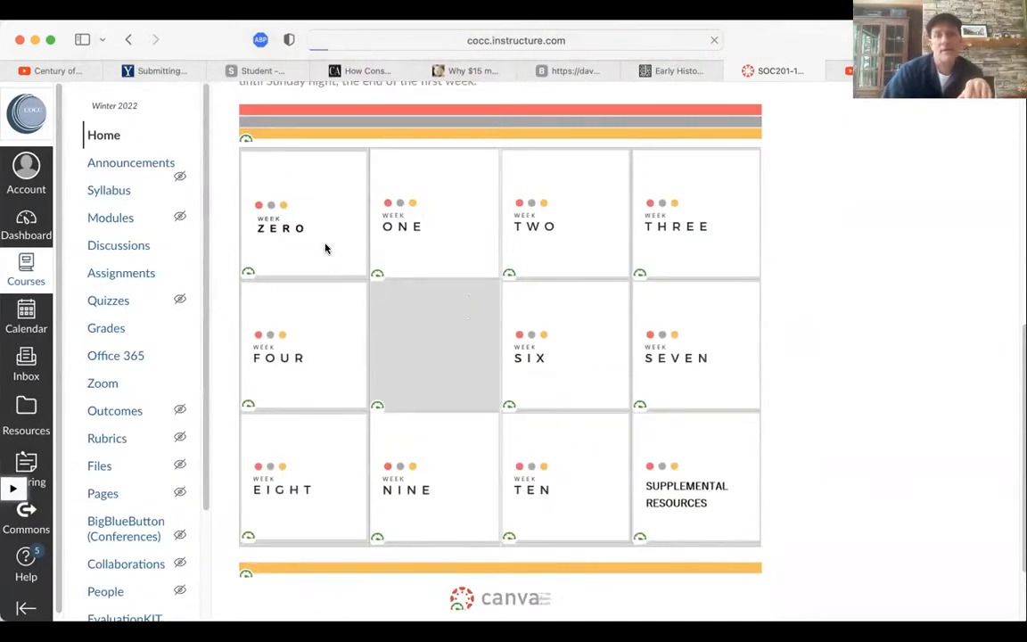
Jump to the Week 0: Getting Started module from the home page tile
click(110, 218)
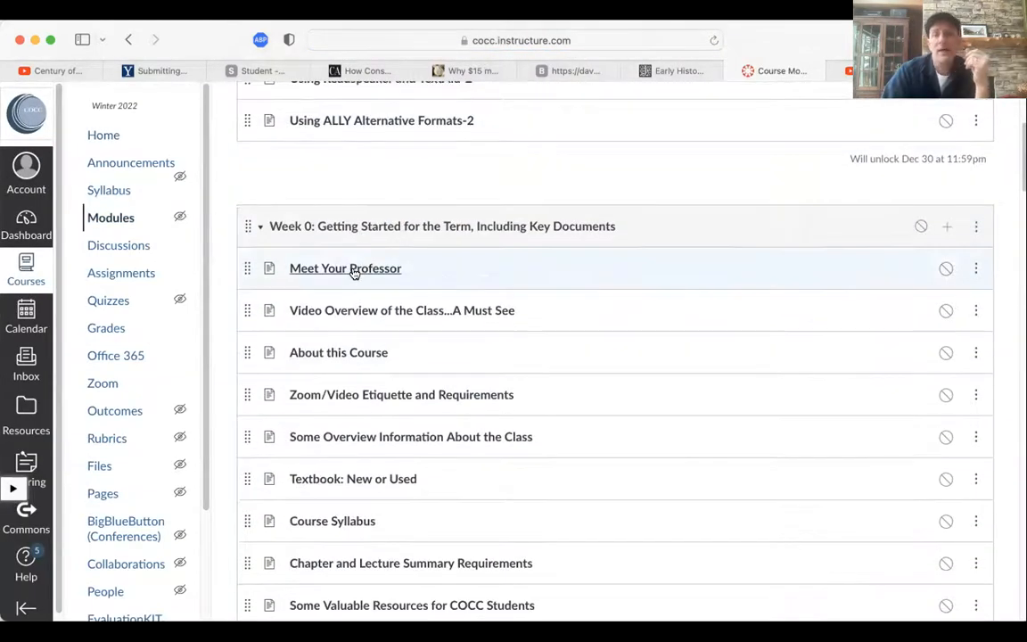
mouse_move(346, 268)
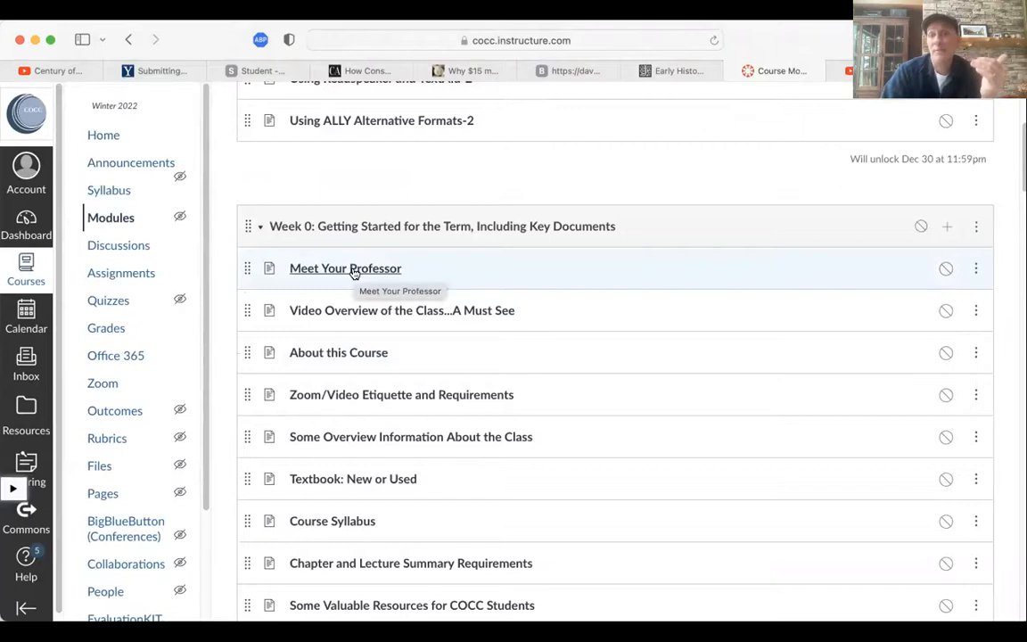
mouse_move(810, 166)
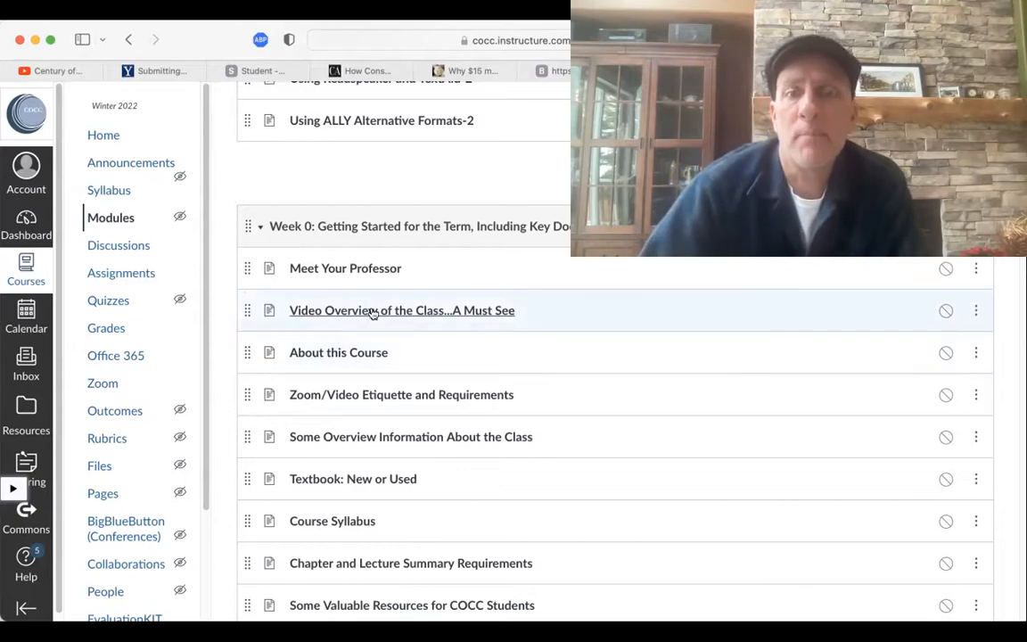
mouse_move(359, 353)
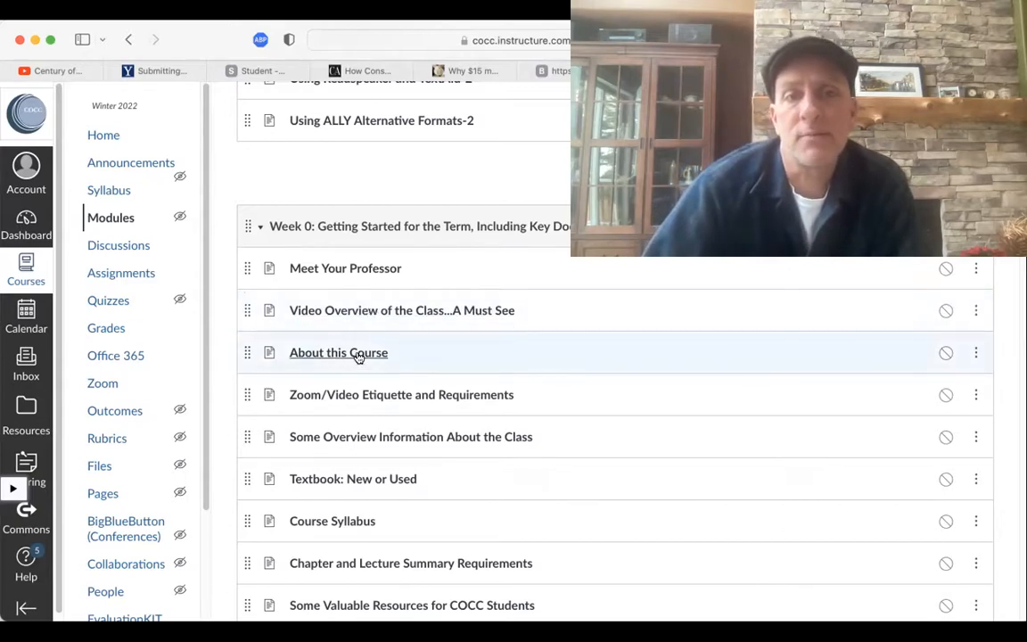
mouse_move(401, 396)
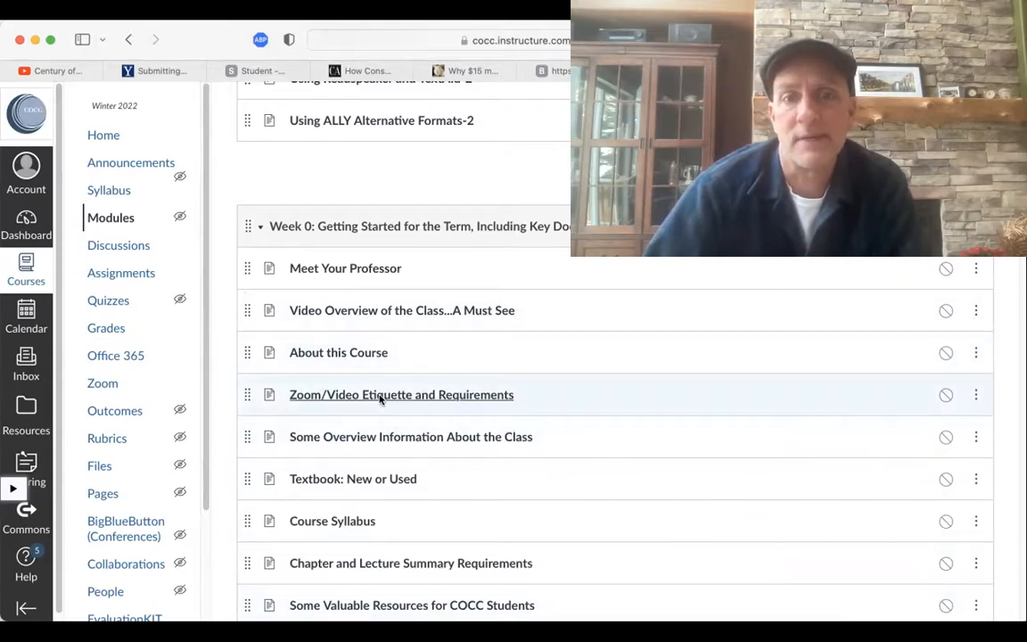
click(401, 394)
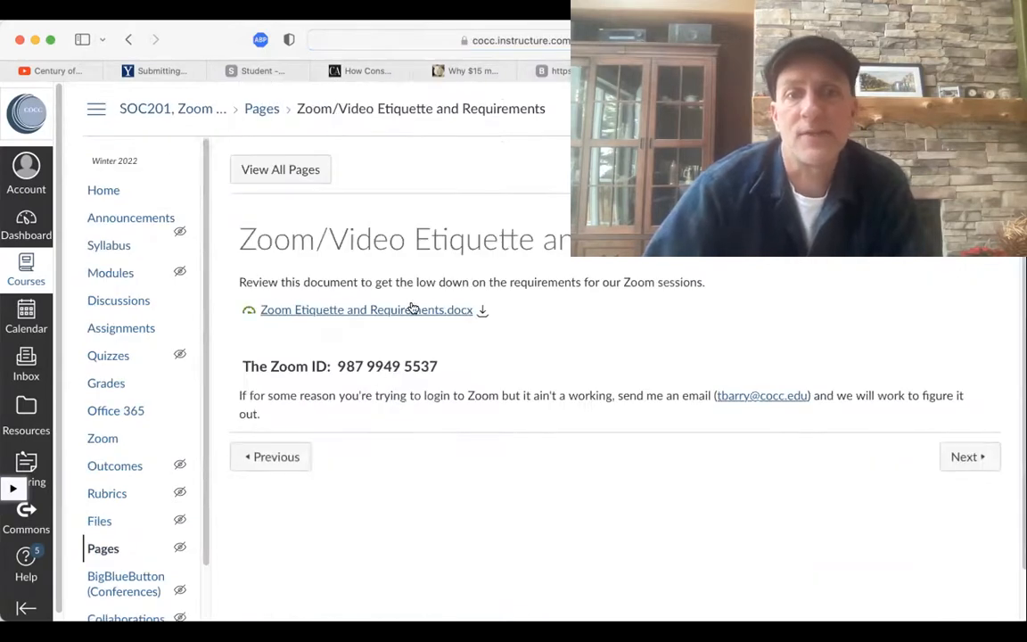
mouse_move(408, 312)
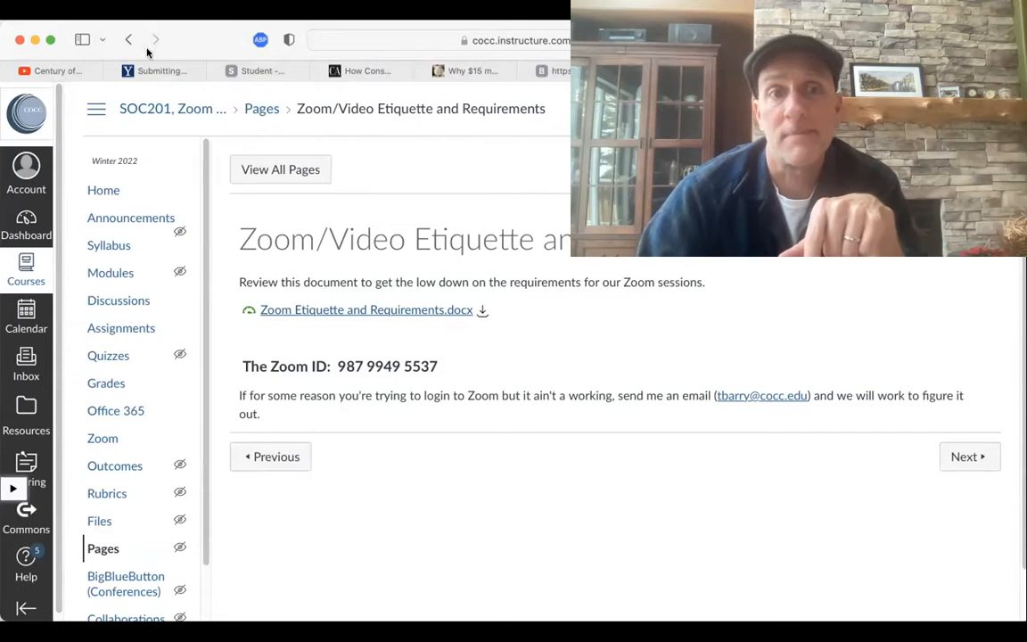
mouse_move(129, 39)
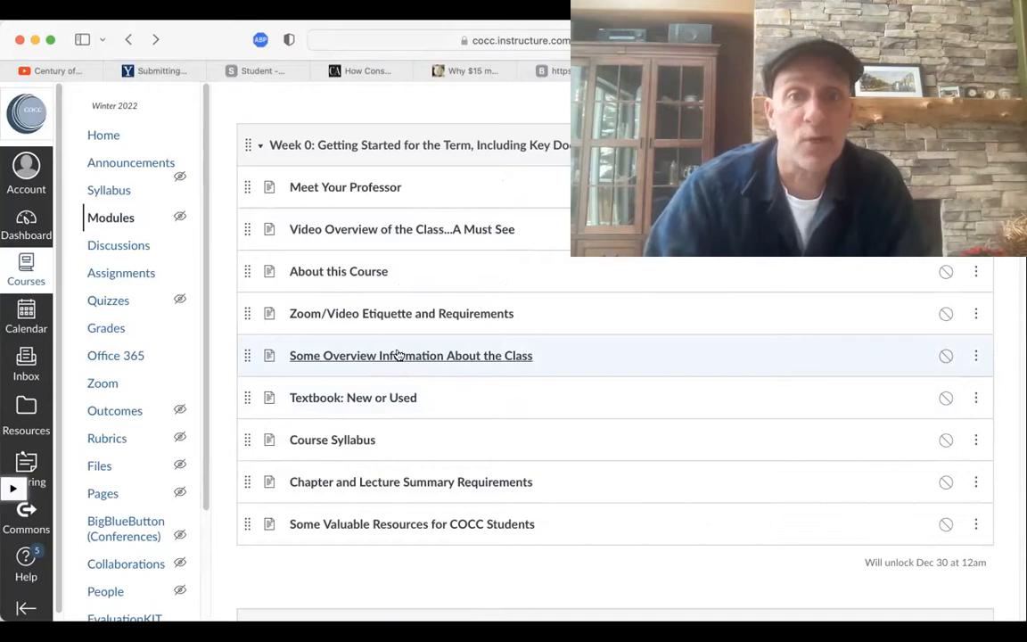
mouse_move(394, 321)
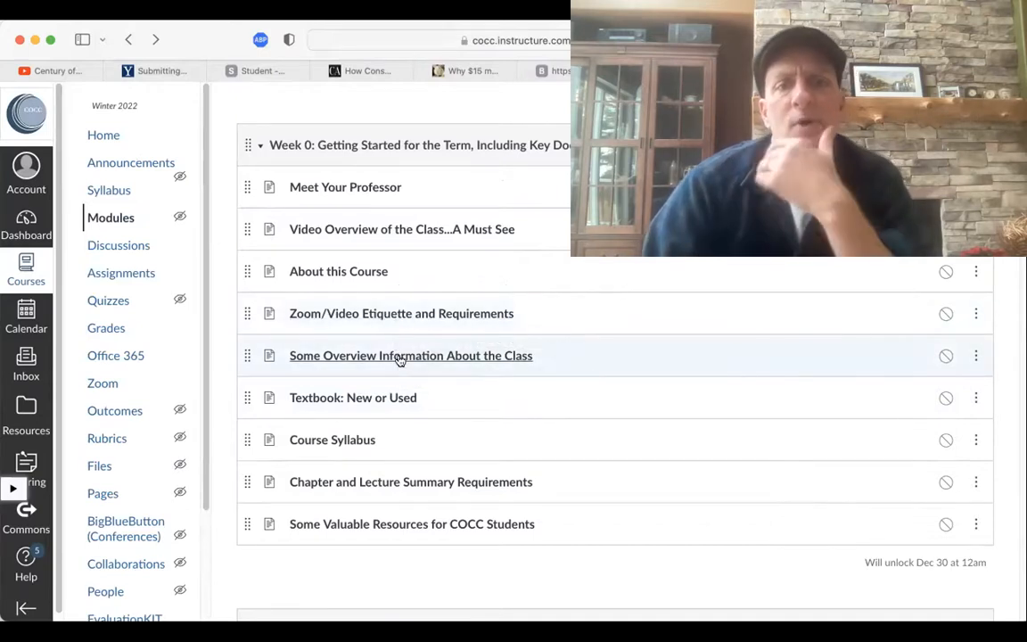
View the class overview information page, then the About this Course page
click(410, 355)
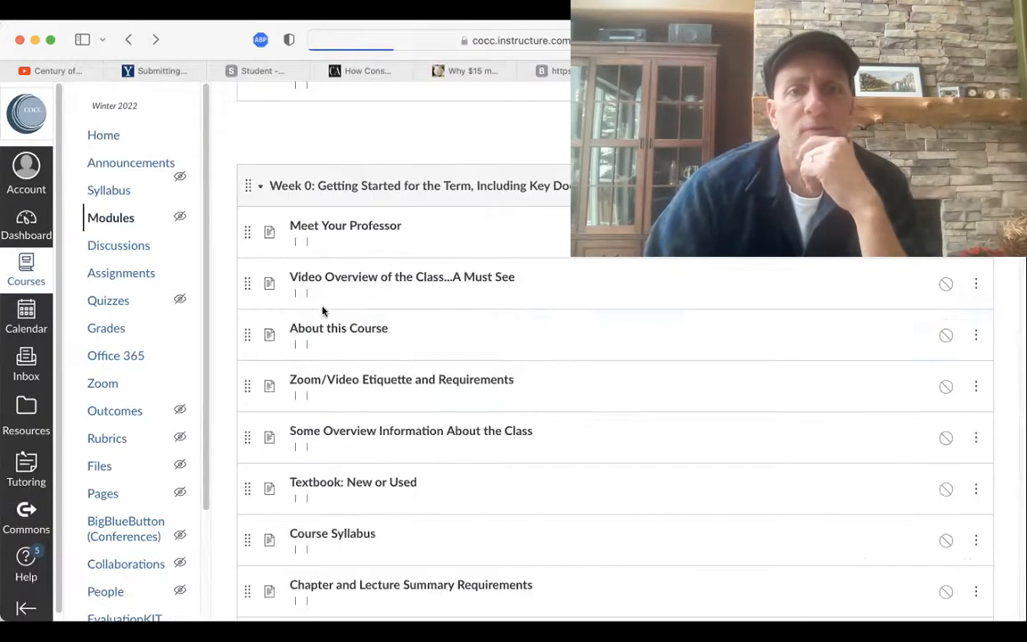
scroll(down, 3)
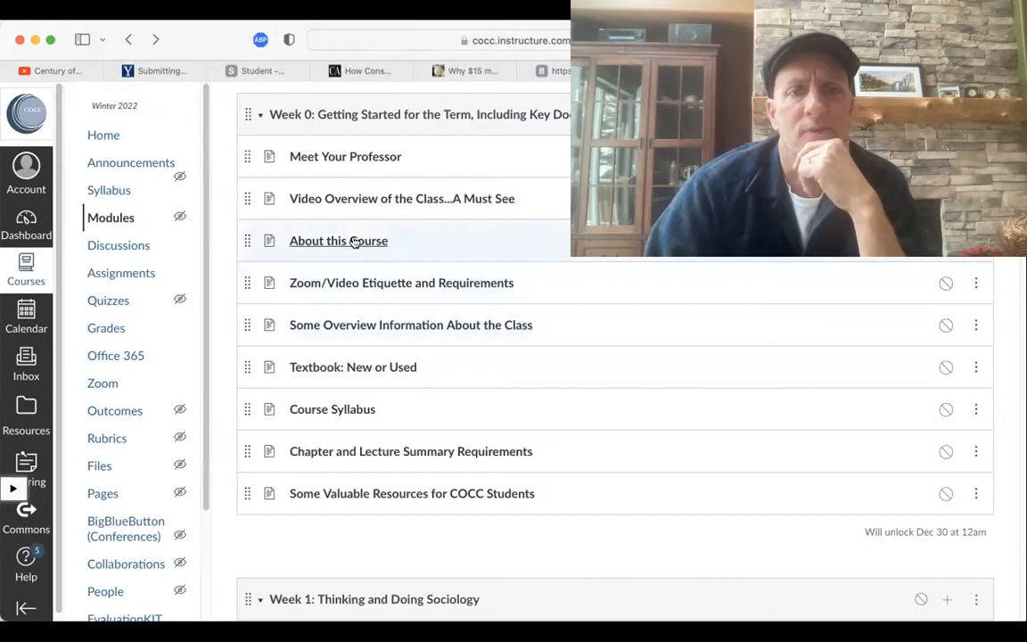
click(339, 240)
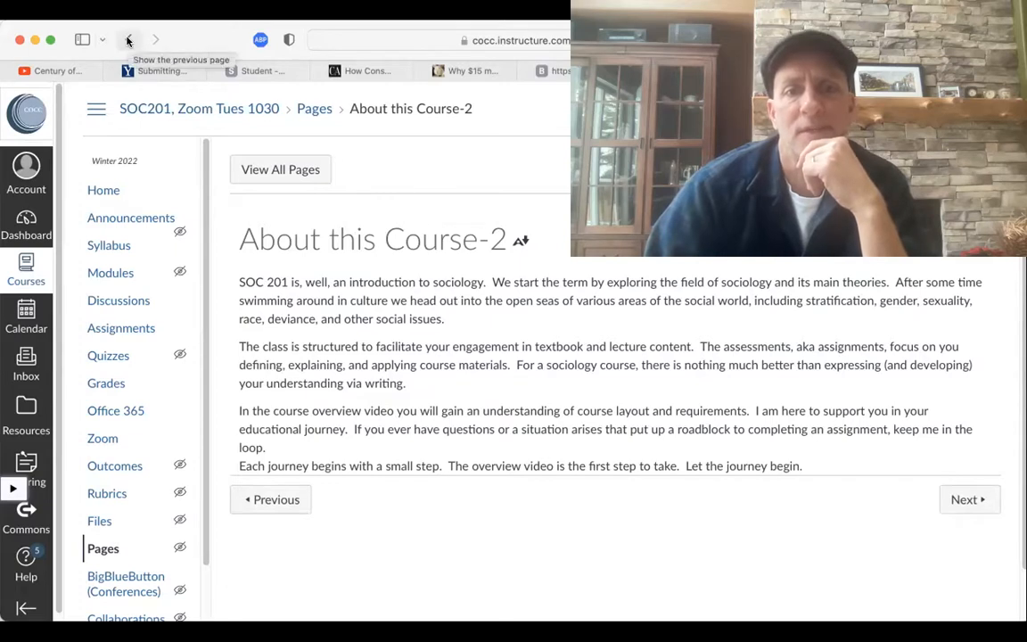
mouse_move(207, 35)
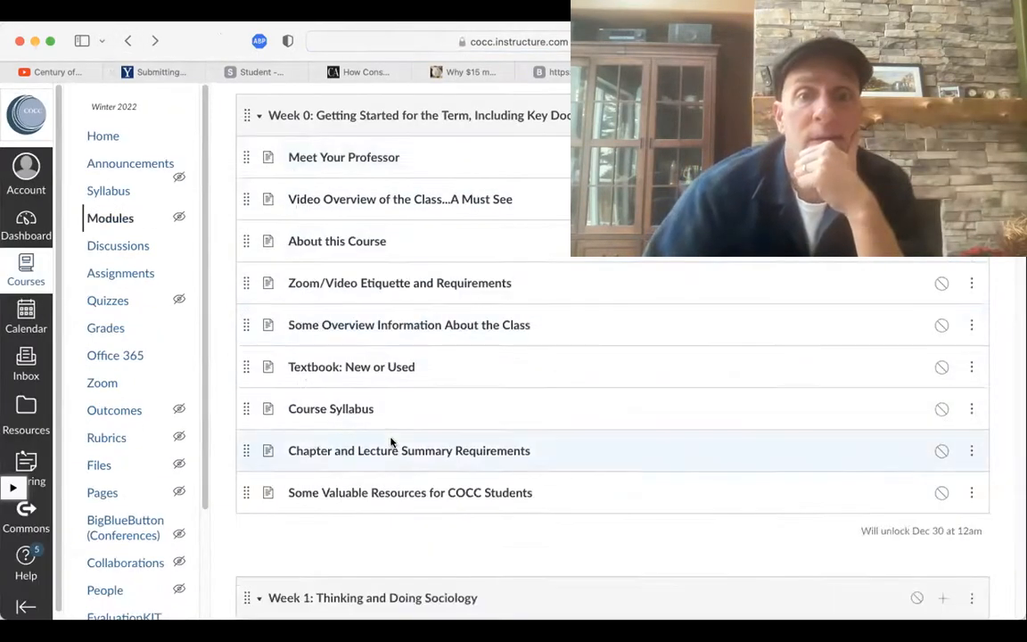
mouse_move(352, 367)
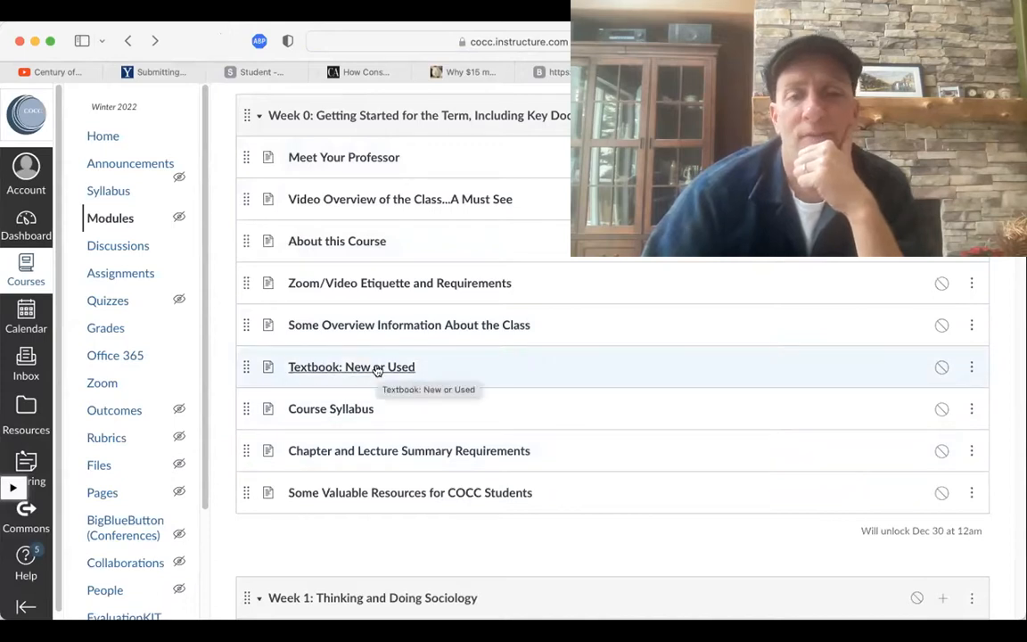
View the Textbook: New or Used page from the Week 0 module
click(352, 367)
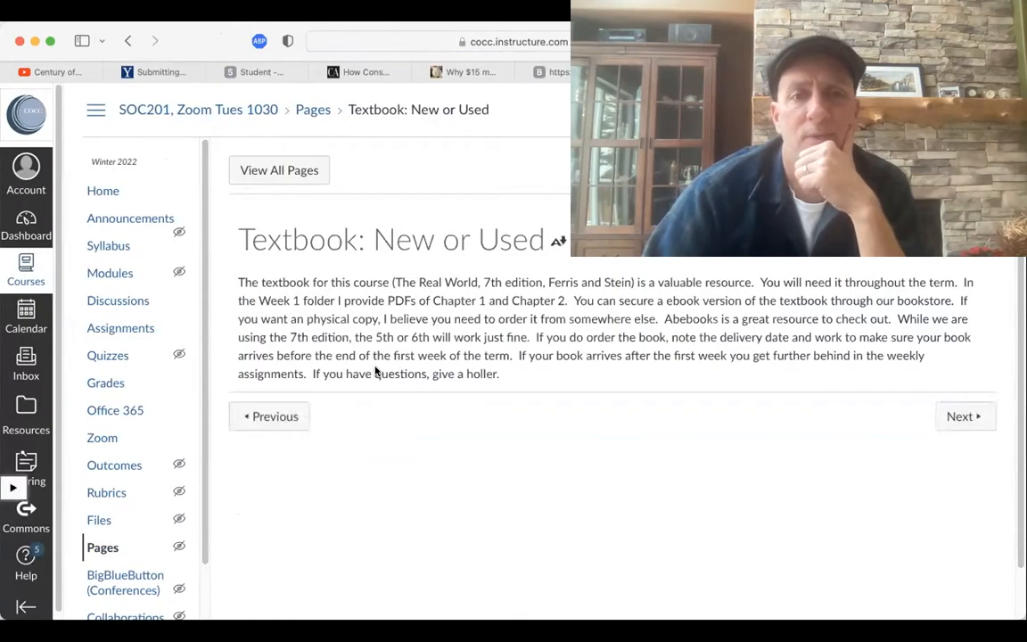
mouse_move(488, 403)
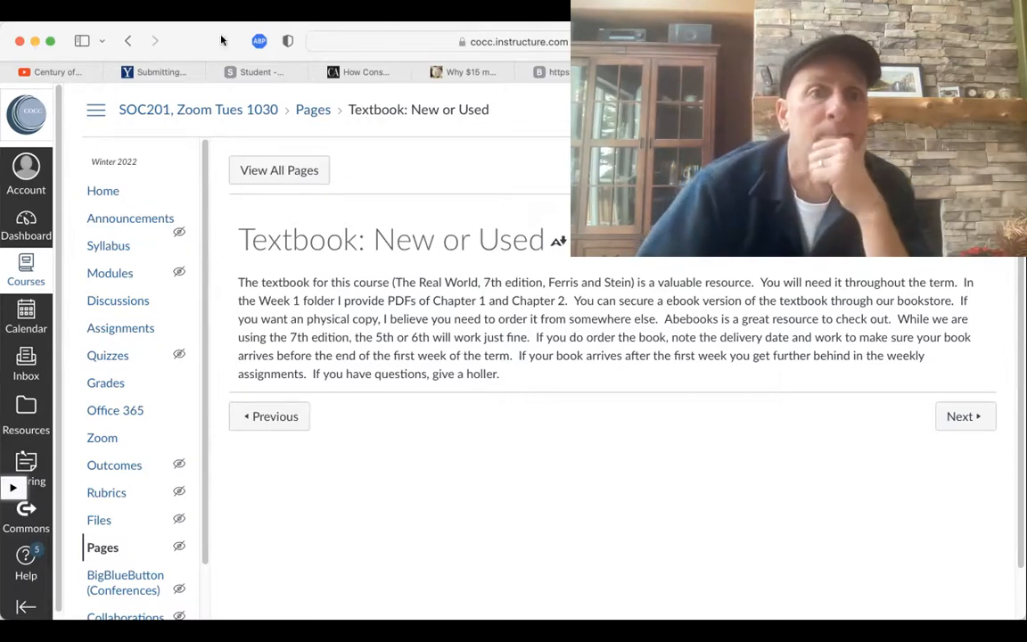
Return to the Week 0 module item list
click(111, 218)
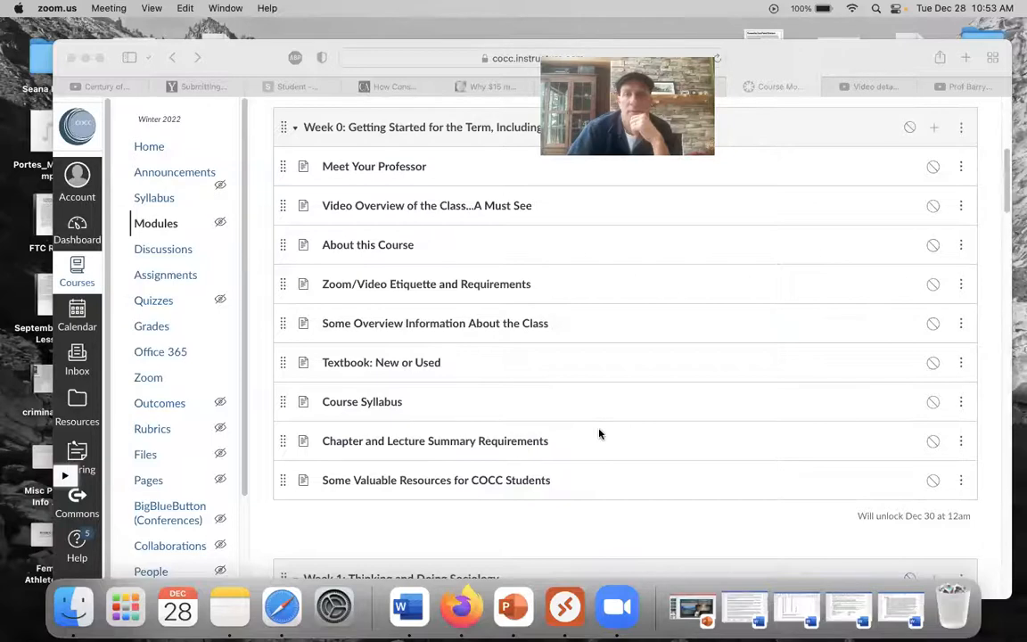
mouse_move(847, 610)
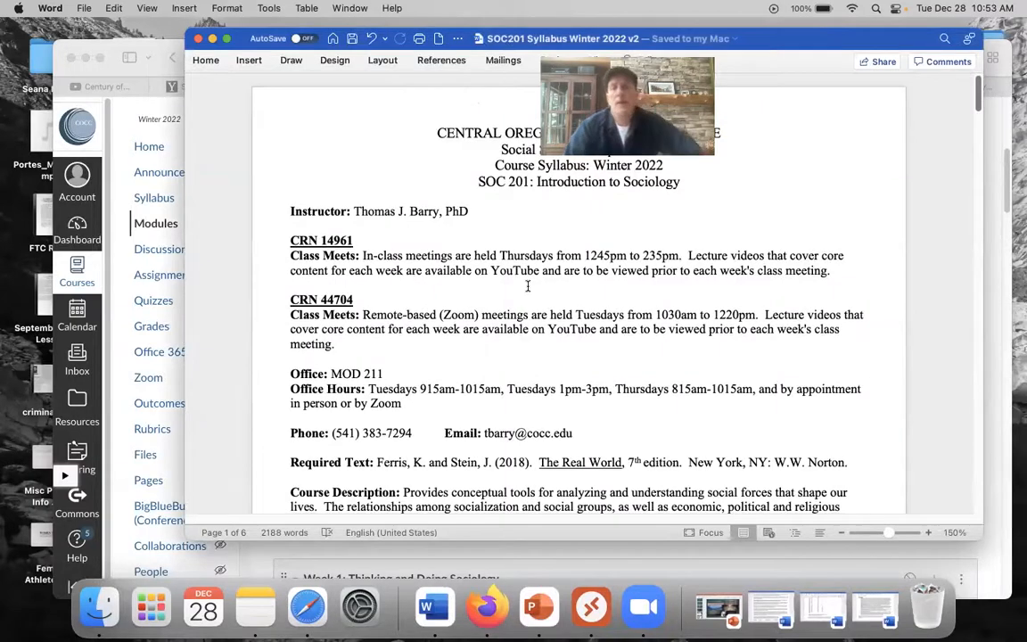
scroll(down, 3)
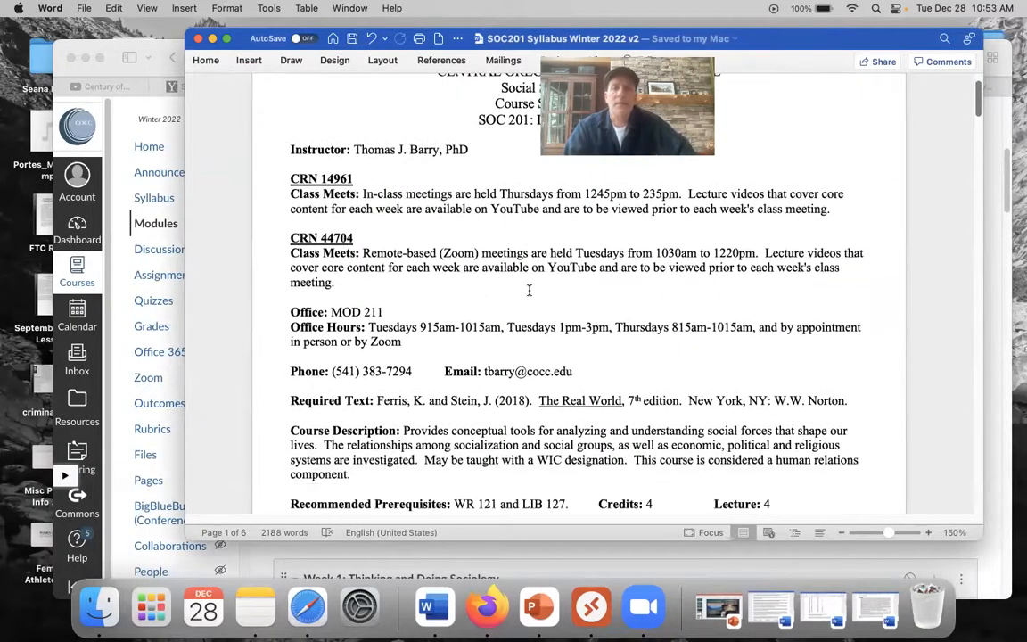
scroll(down, 3)
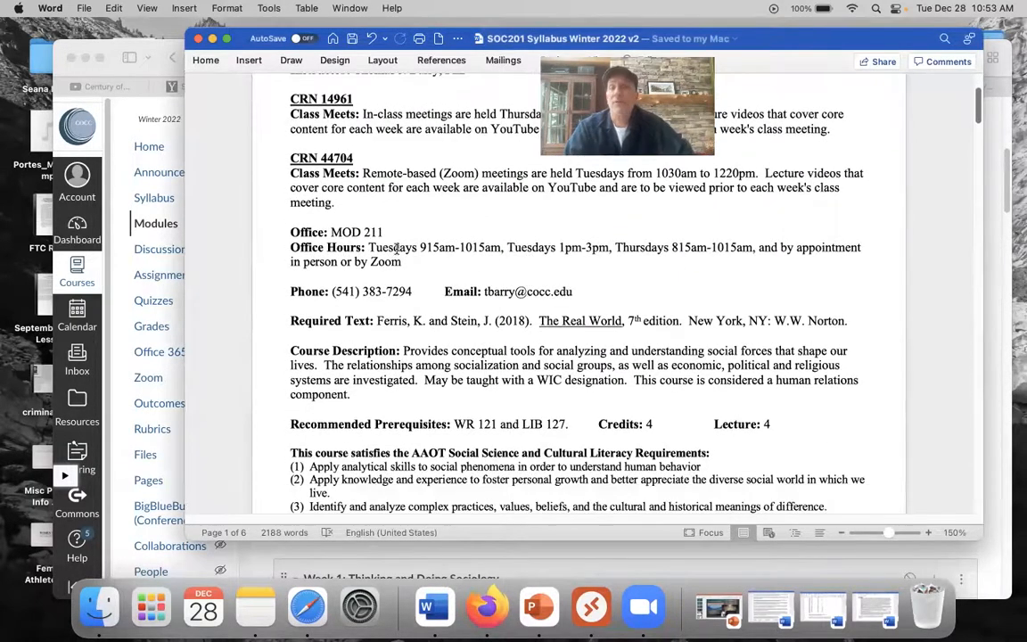
mouse_move(431, 253)
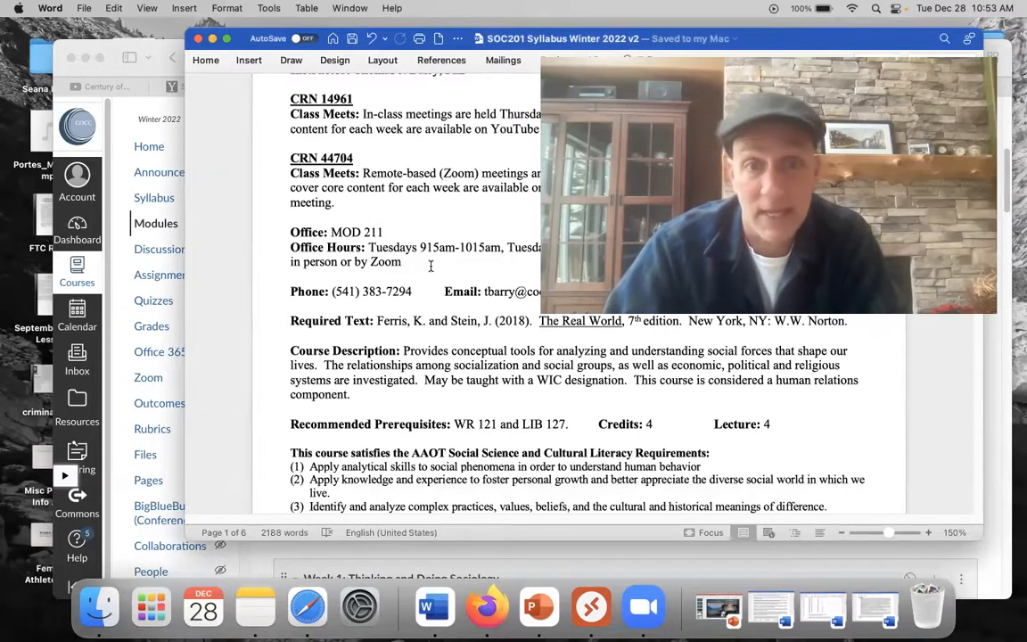
scroll(down, 3)
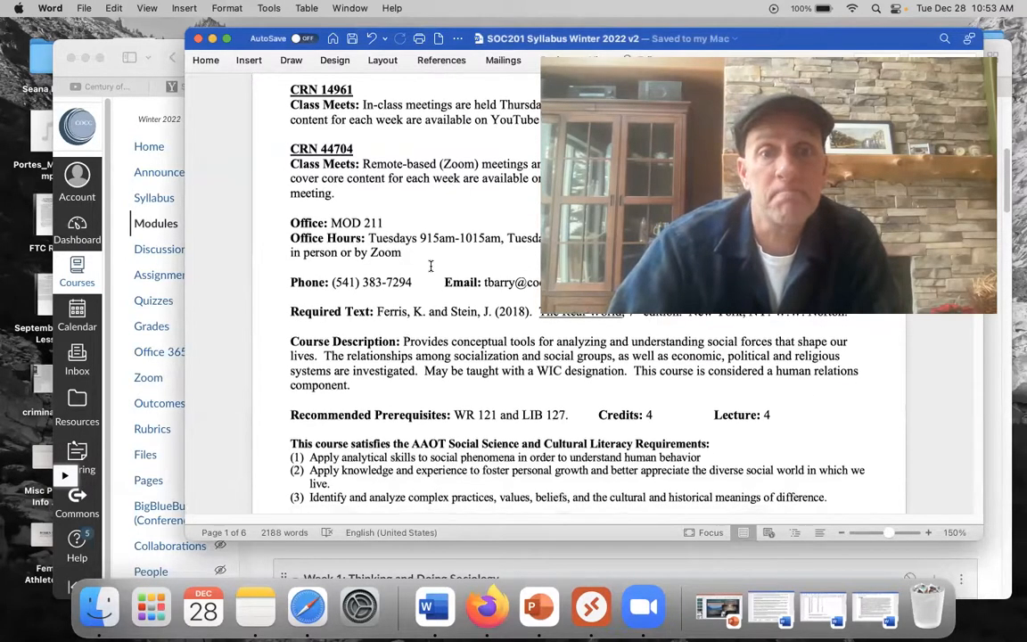
scroll(down, 3)
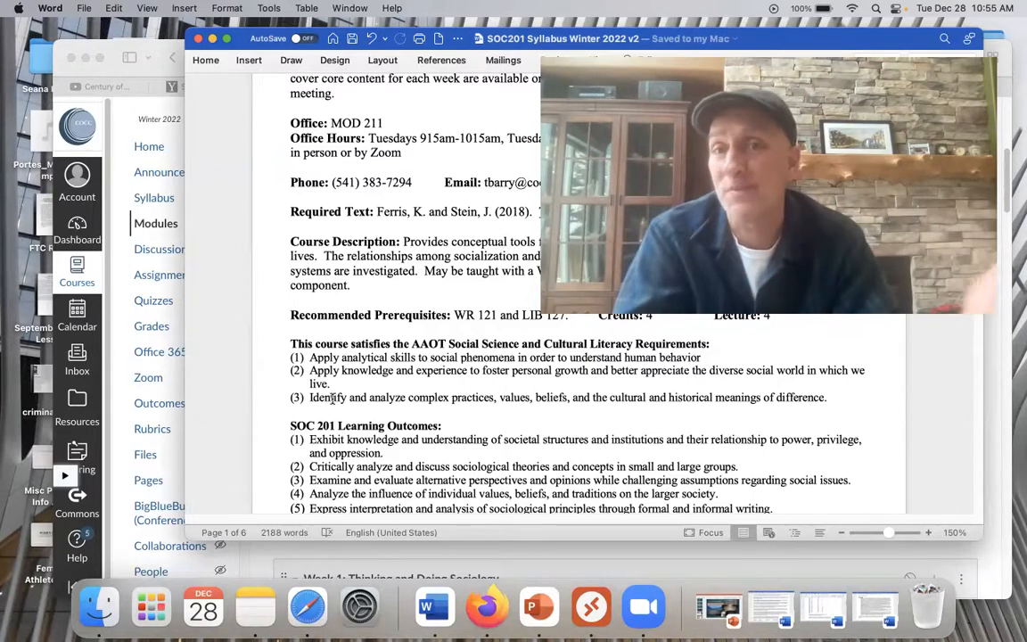
scroll(down, 3)
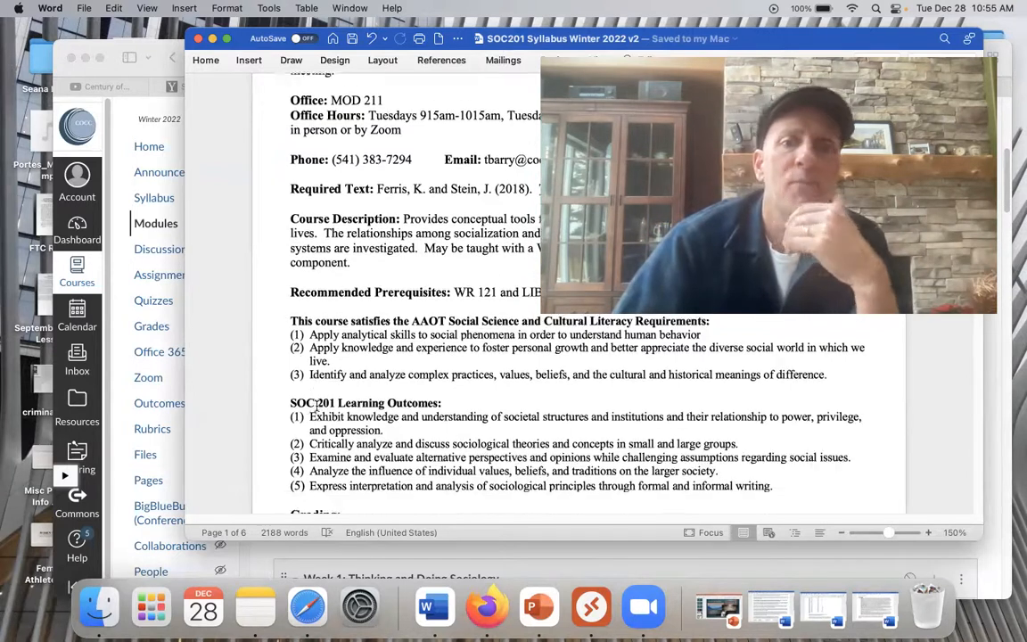
scroll(down, 3)
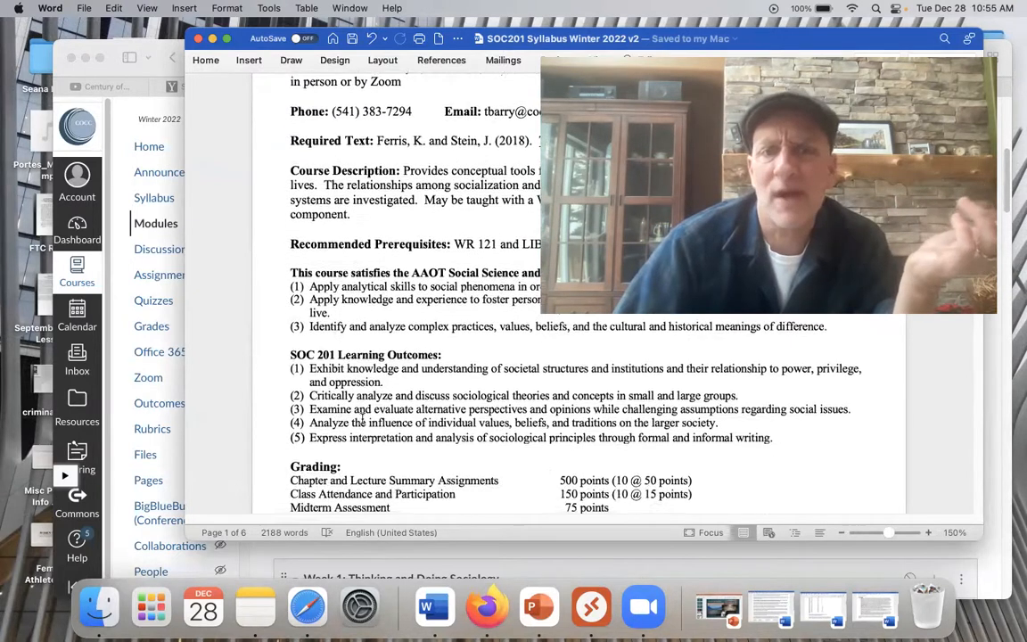
scroll(down, 3)
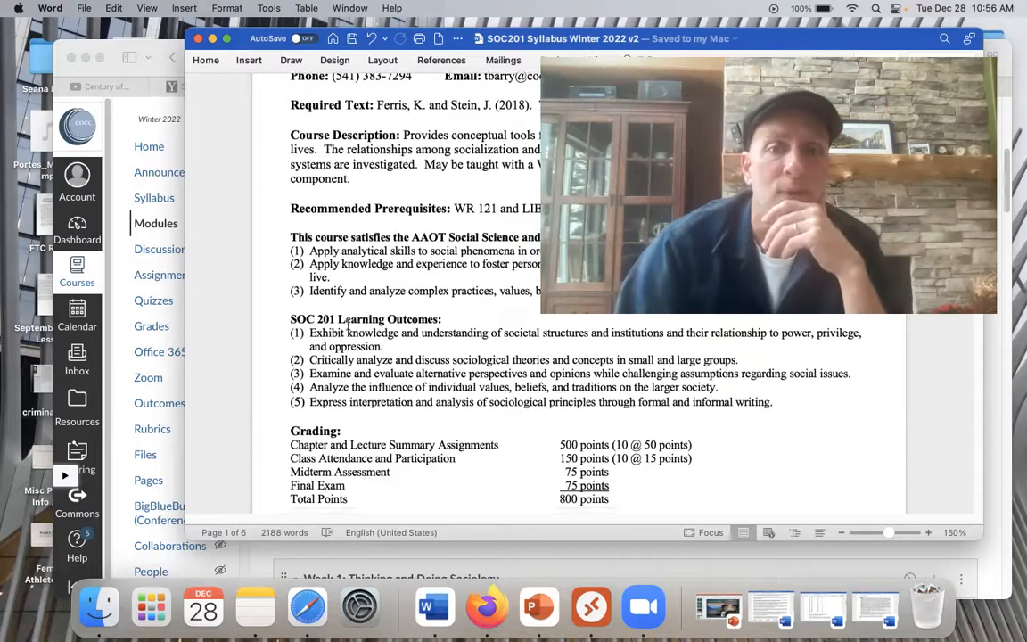
scroll(down, 3)
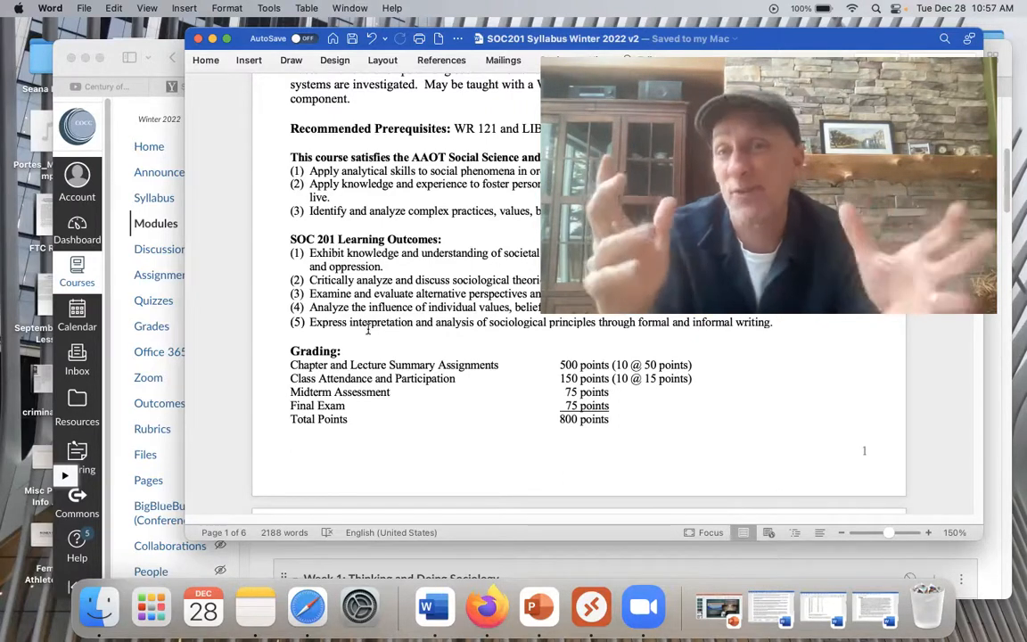
mouse_move(221, 357)
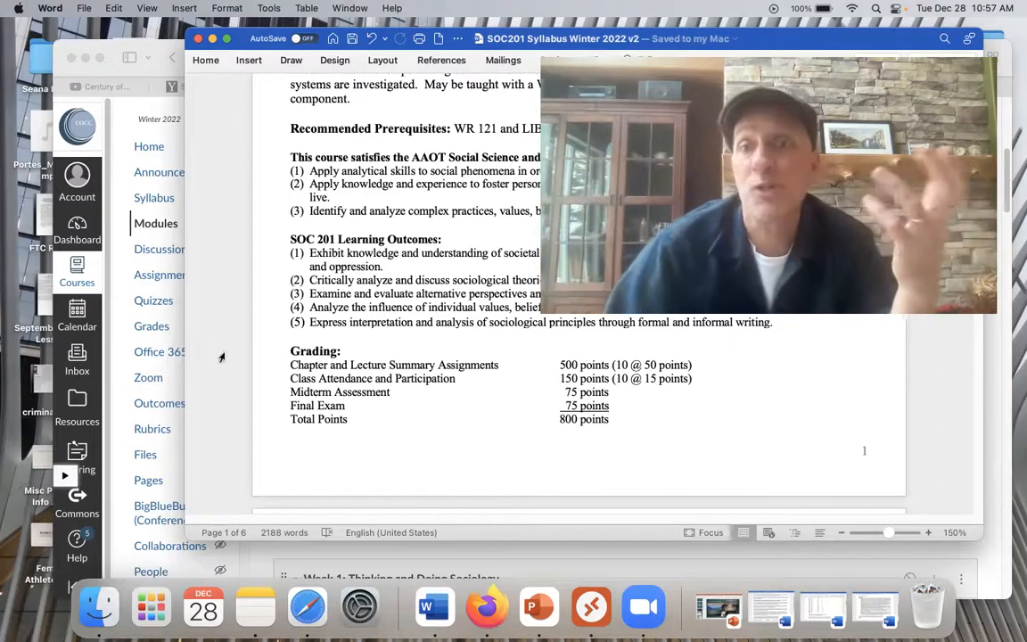
Scroll the syllabus through technology assistance and disability to the Non-Discrimination and Title IX statements
scroll(down, 3)
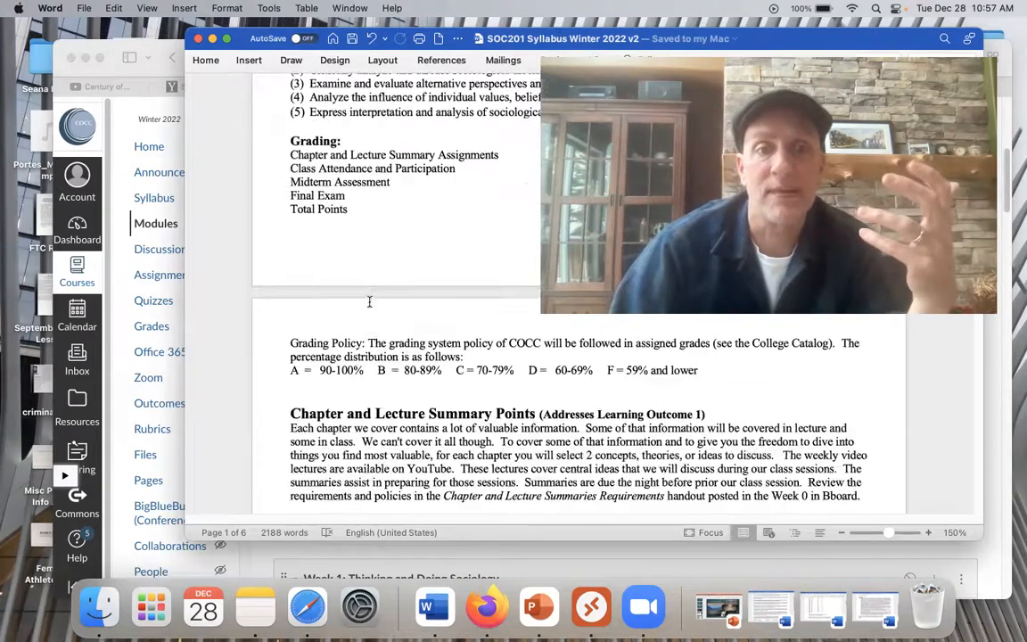
mouse_move(375, 246)
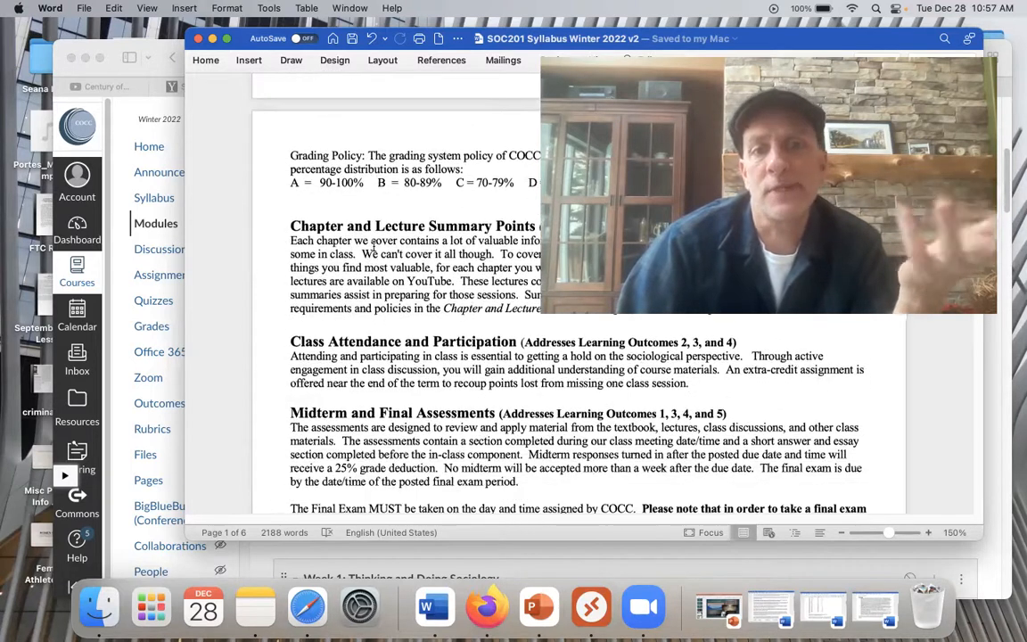
scroll(down, 3)
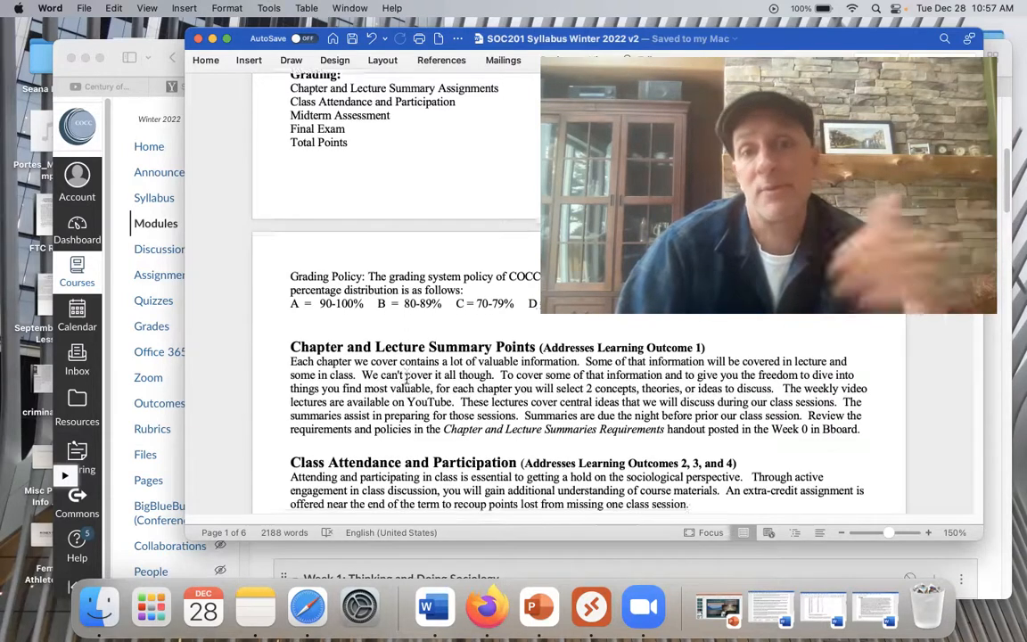
scroll(down, 3)
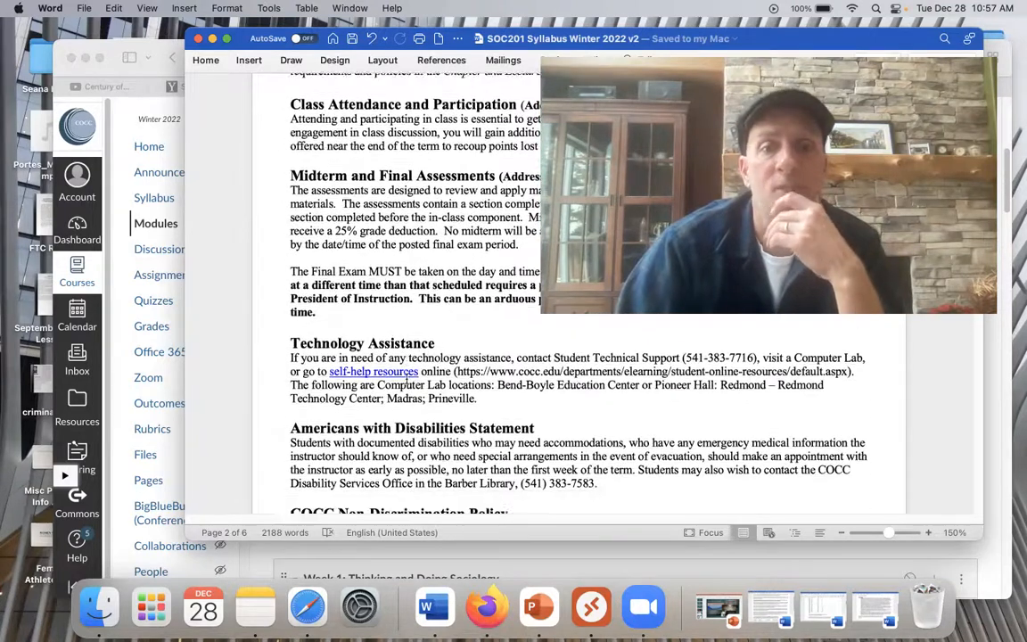
scroll(down, 3)
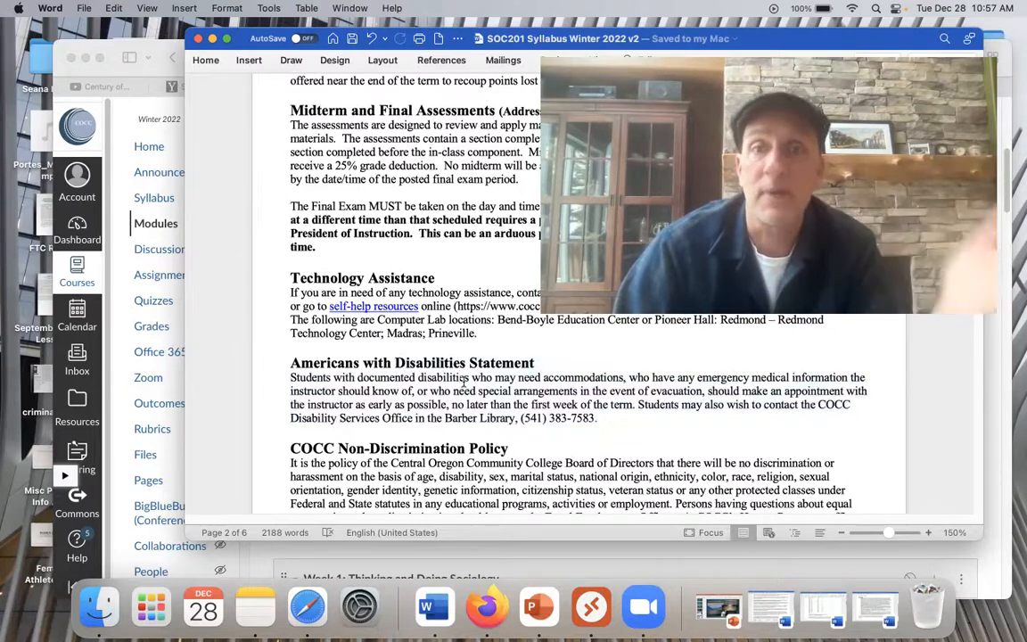
scroll(down, 3)
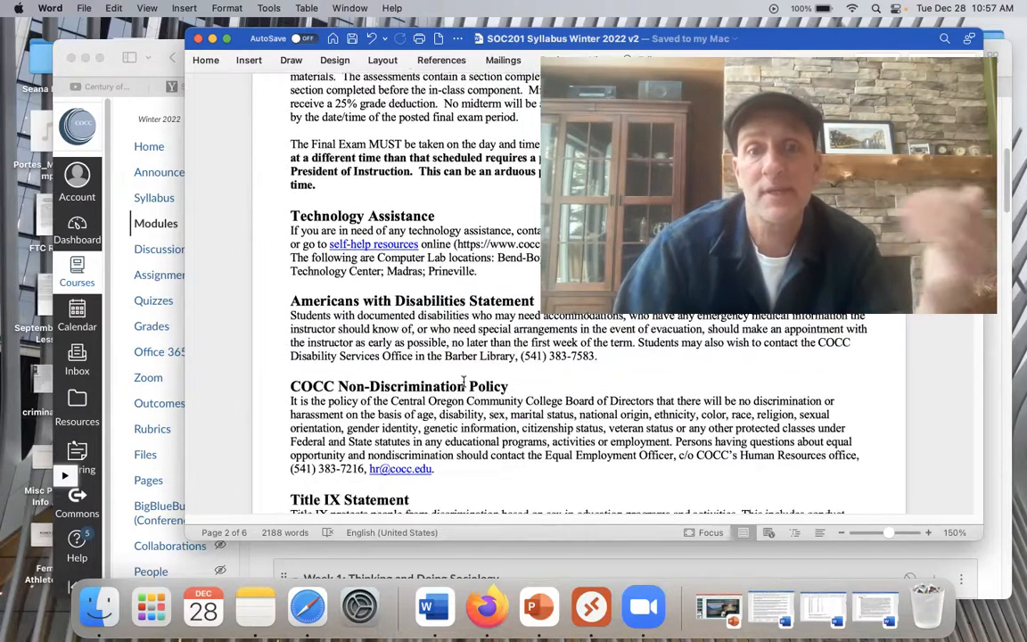
scroll(down, 3)
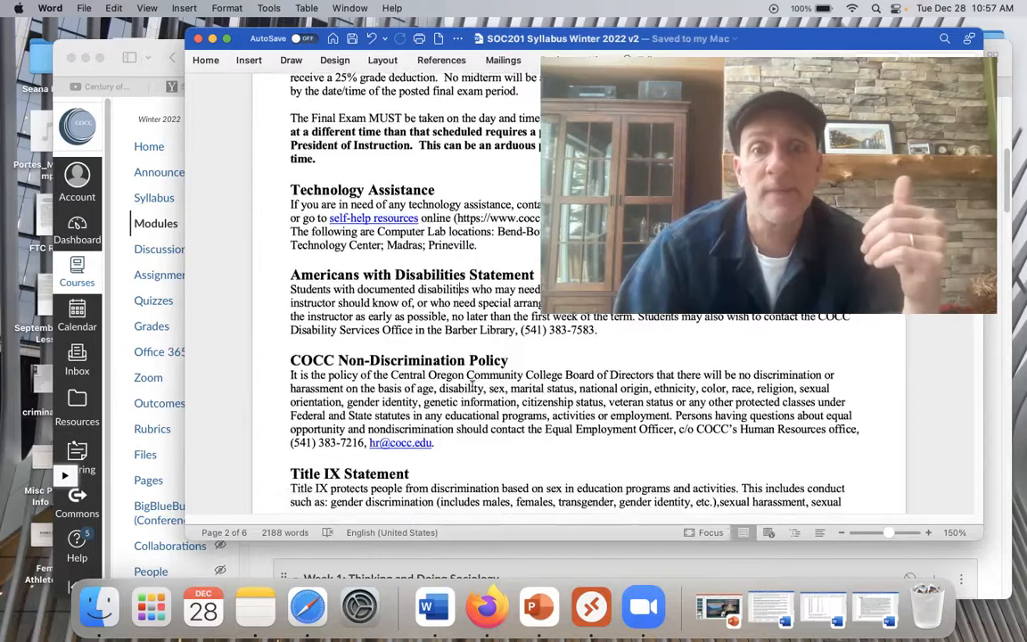
scroll(down, 3)
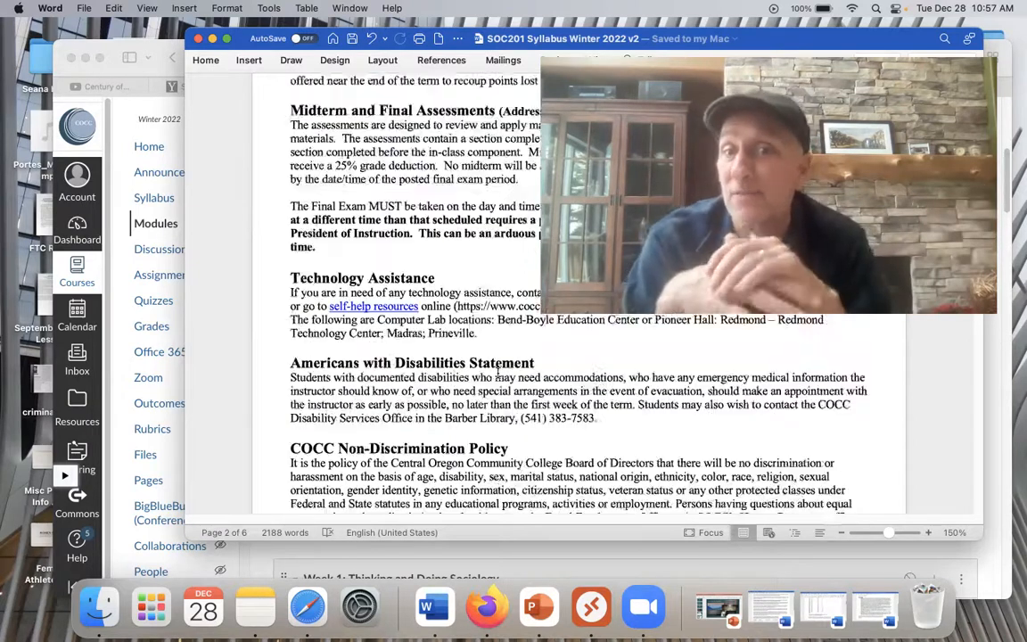
scroll(down, 3)
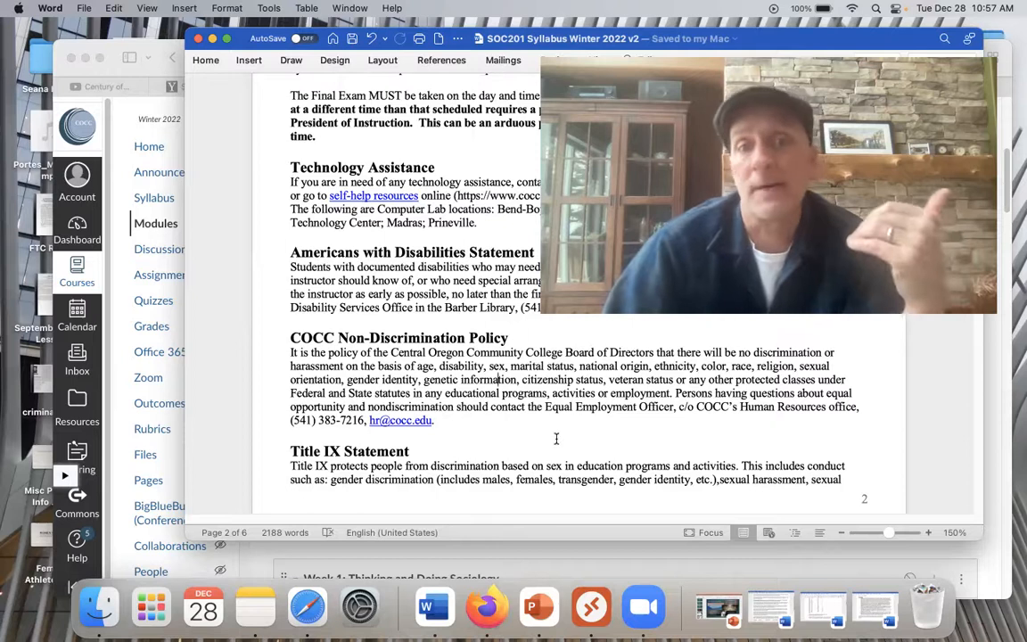
Scroll past the page break to Counseling services, Principles of Community and Safe Zones
scroll(down, 3)
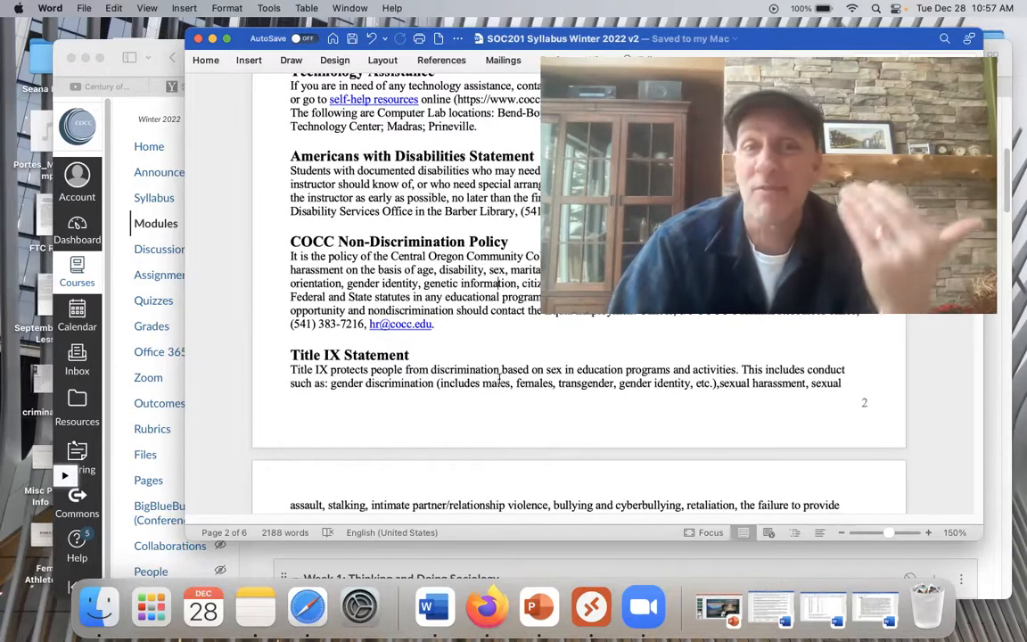
scroll(down, 3)
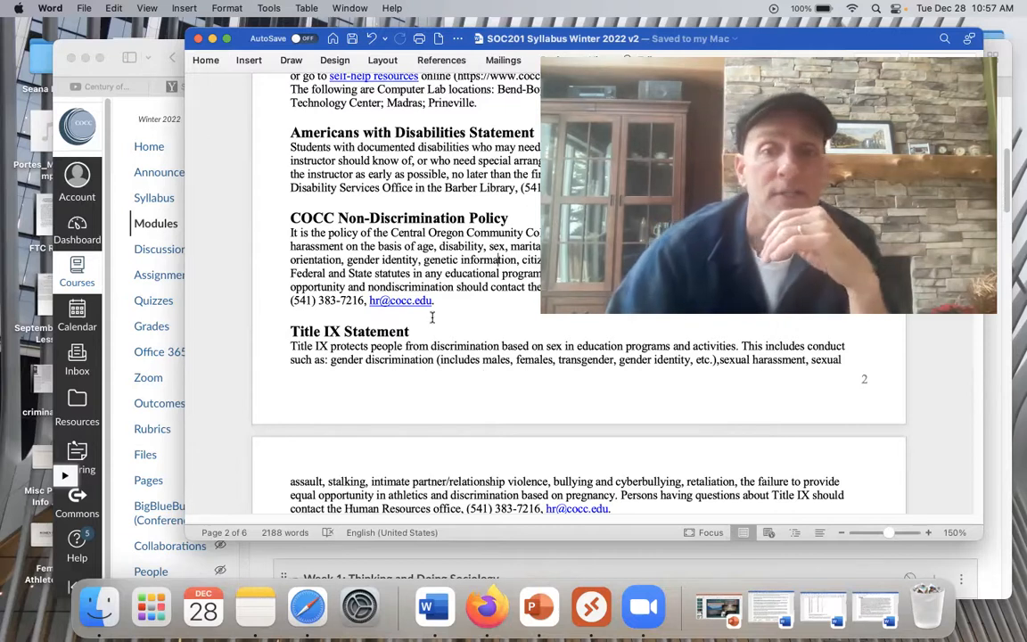
scroll(down, 3)
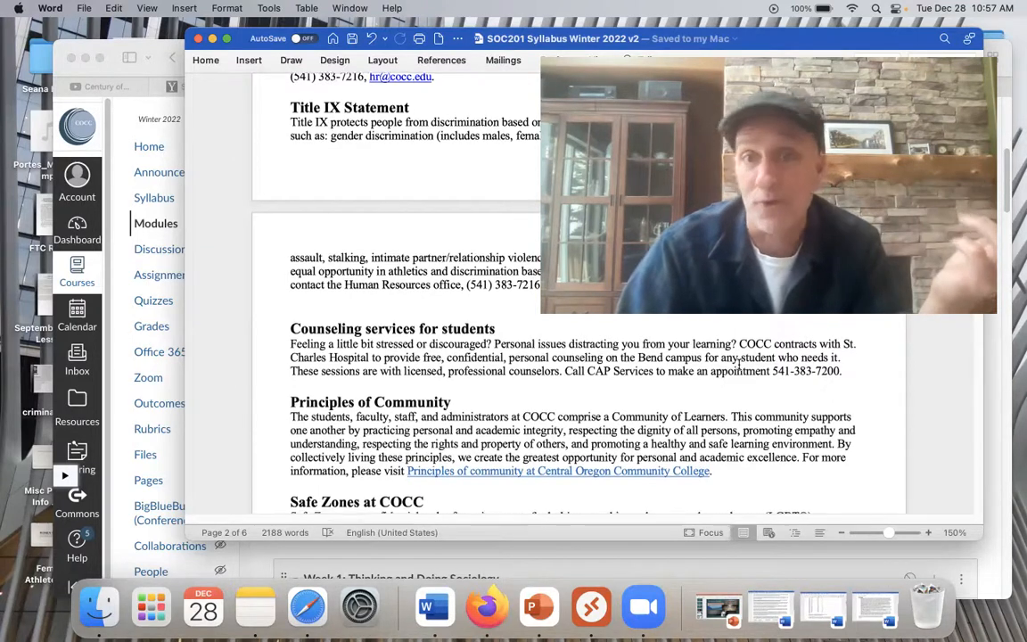
Scroll through Safe Zones at COCC to the Student Insurance and Basic Needs Resources headings
scroll(down, 3)
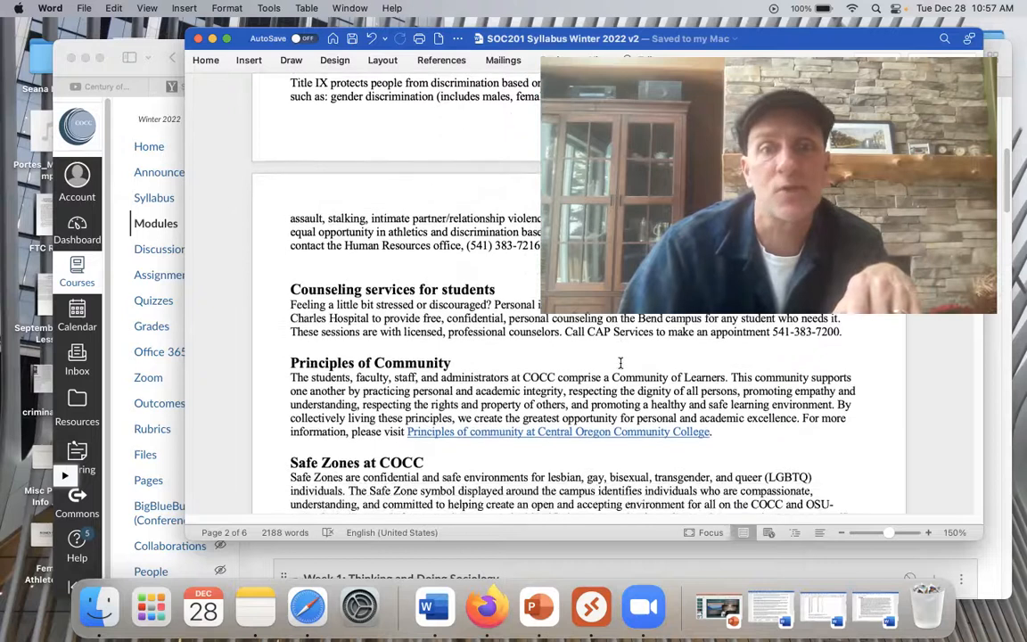
scroll(down, 3)
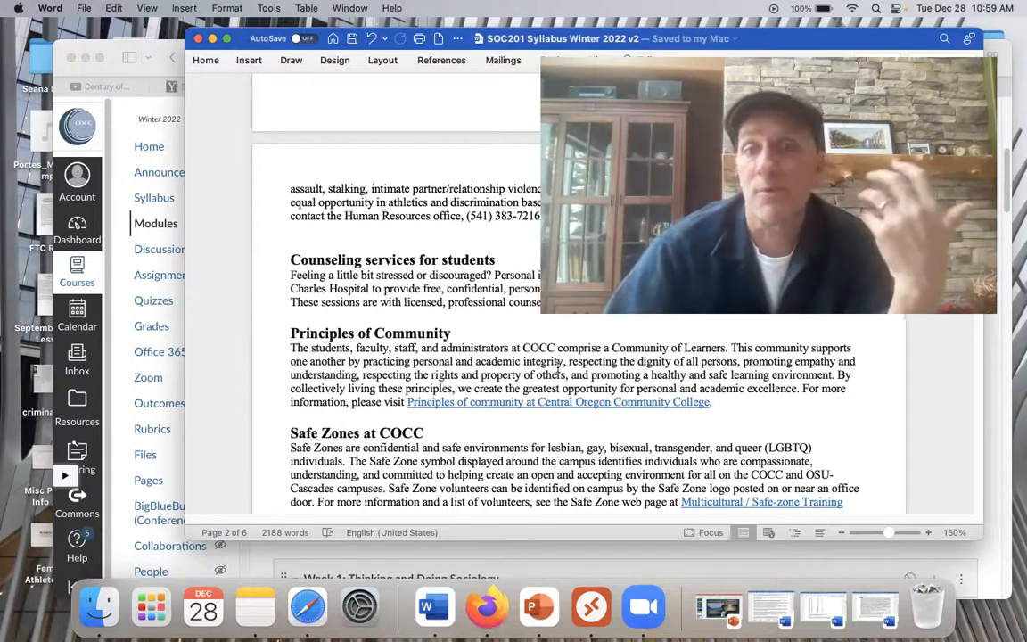
scroll(down, 3)
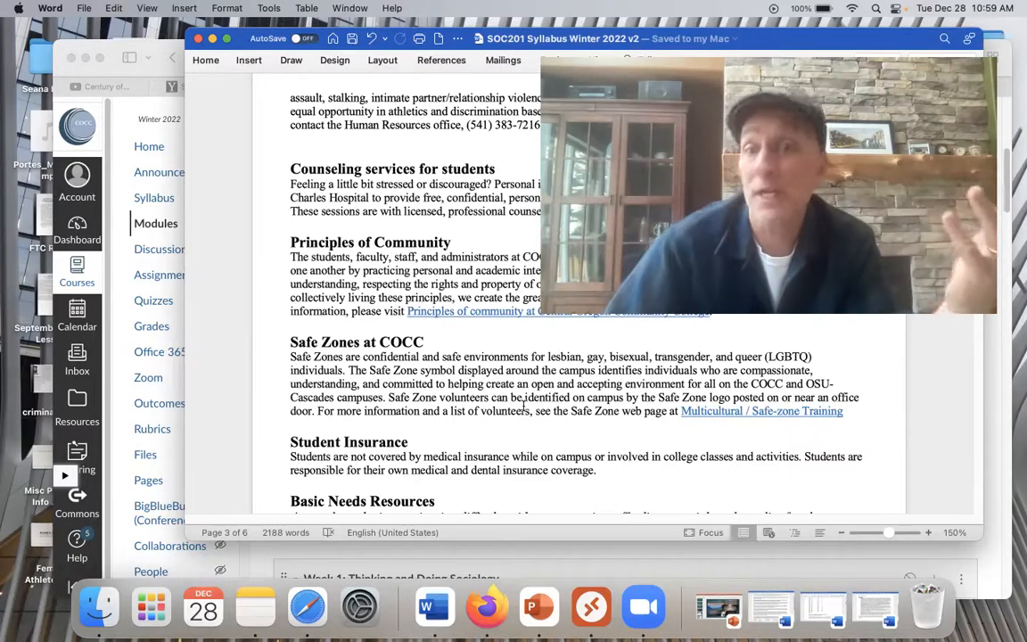
scroll(down, 3)
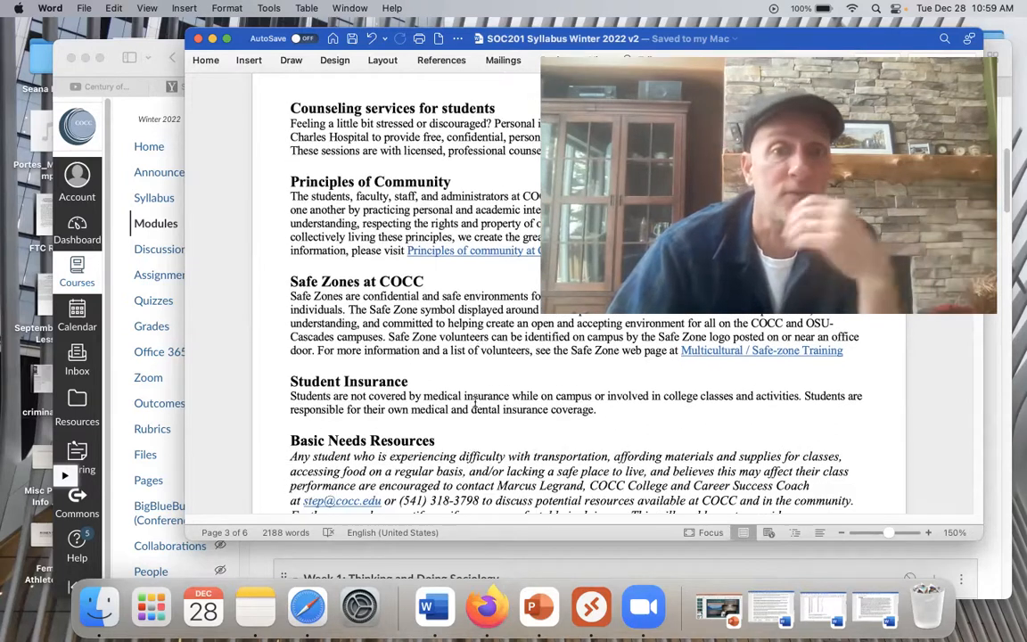
scroll(down, 3)
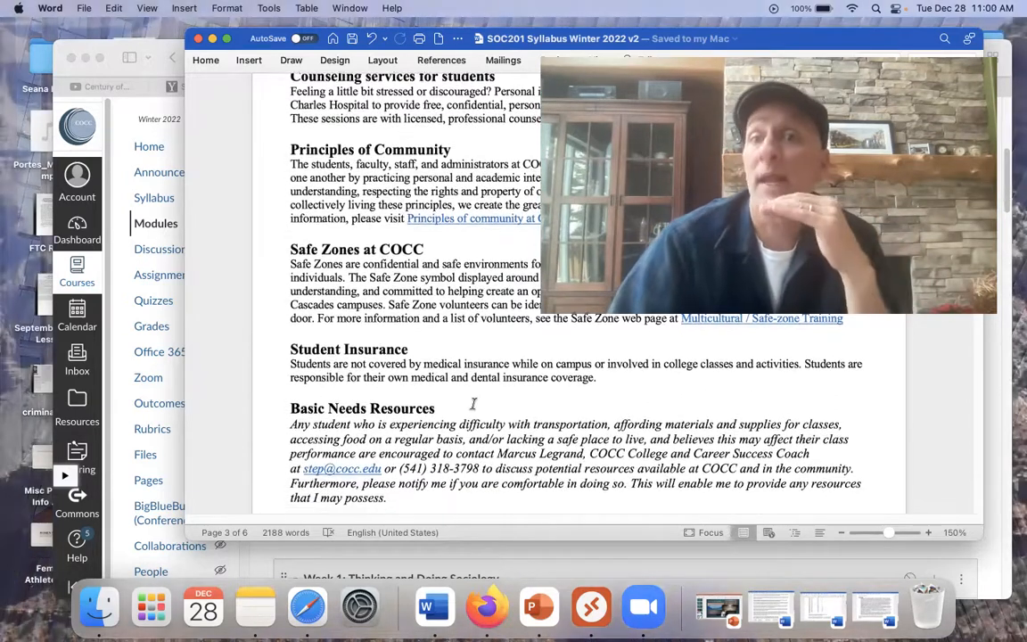
scroll(down, 3)
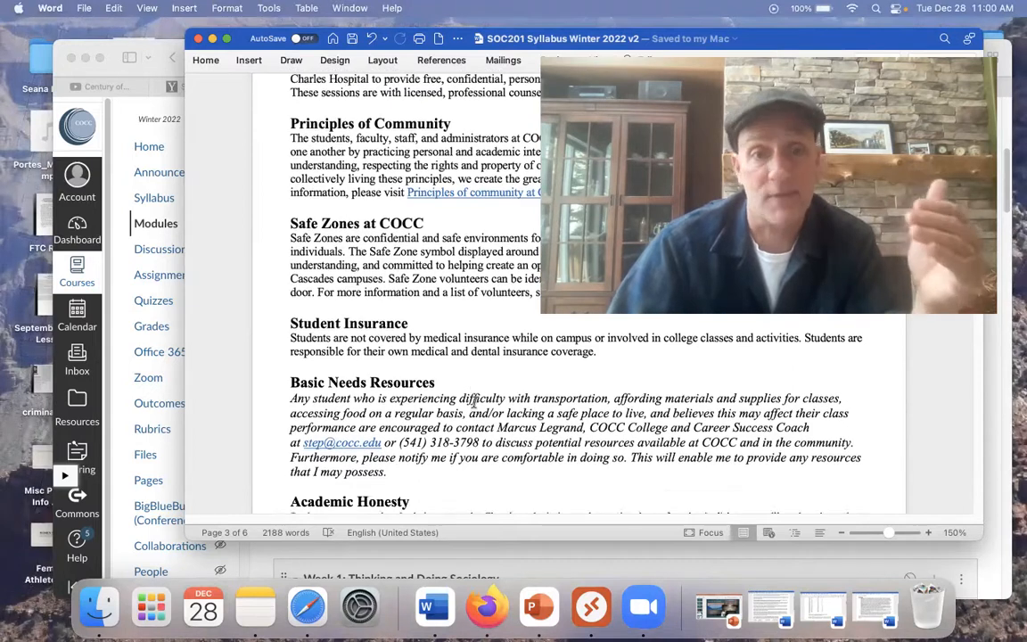
scroll(down, 3)
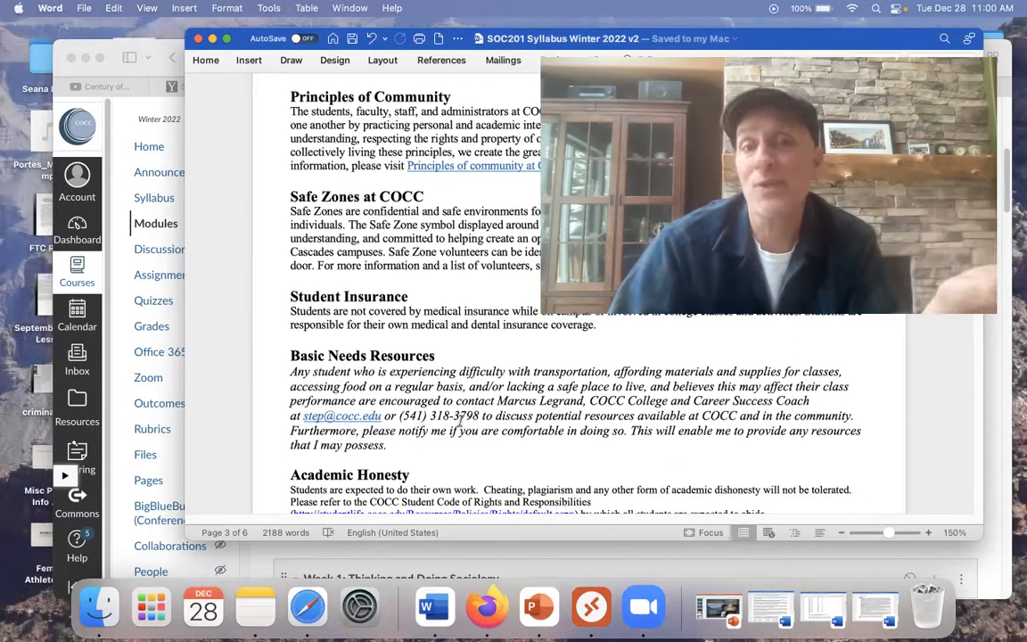
scroll(down, 3)
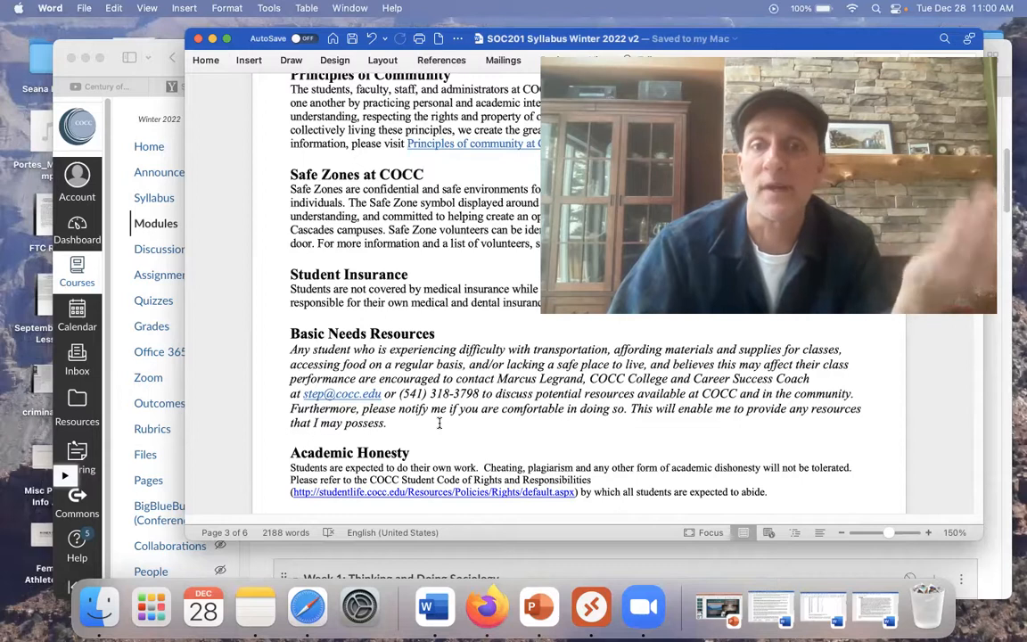
scroll(down, 3)
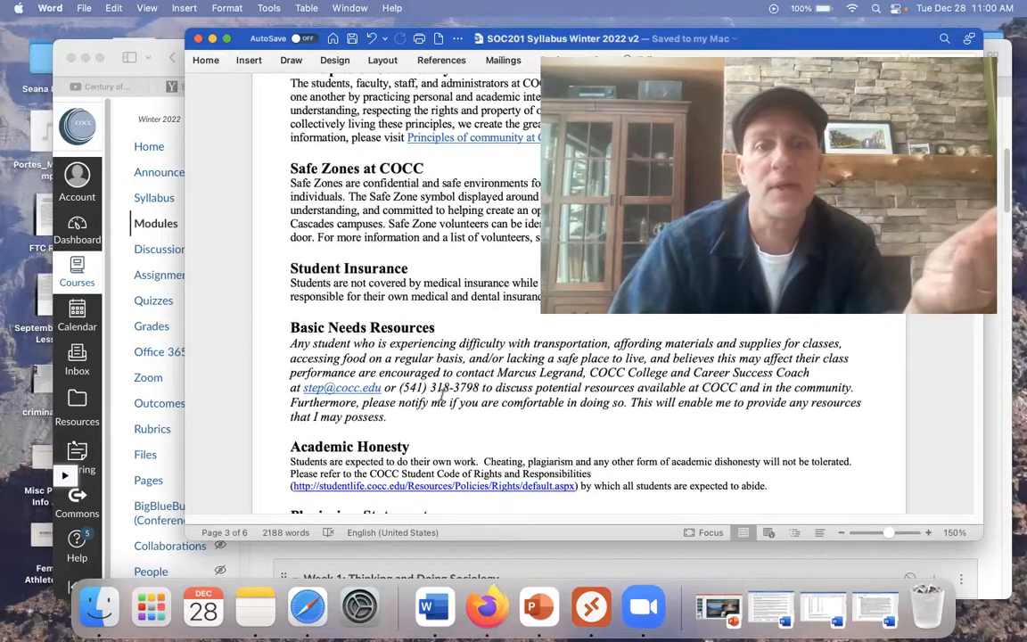
scroll(down, 3)
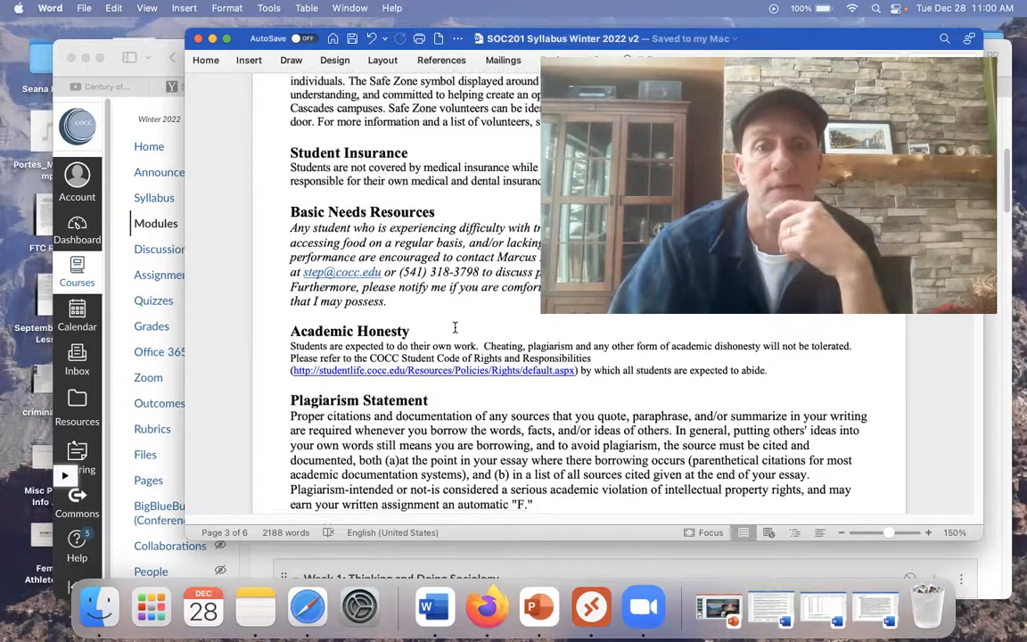
scroll(down, 3)
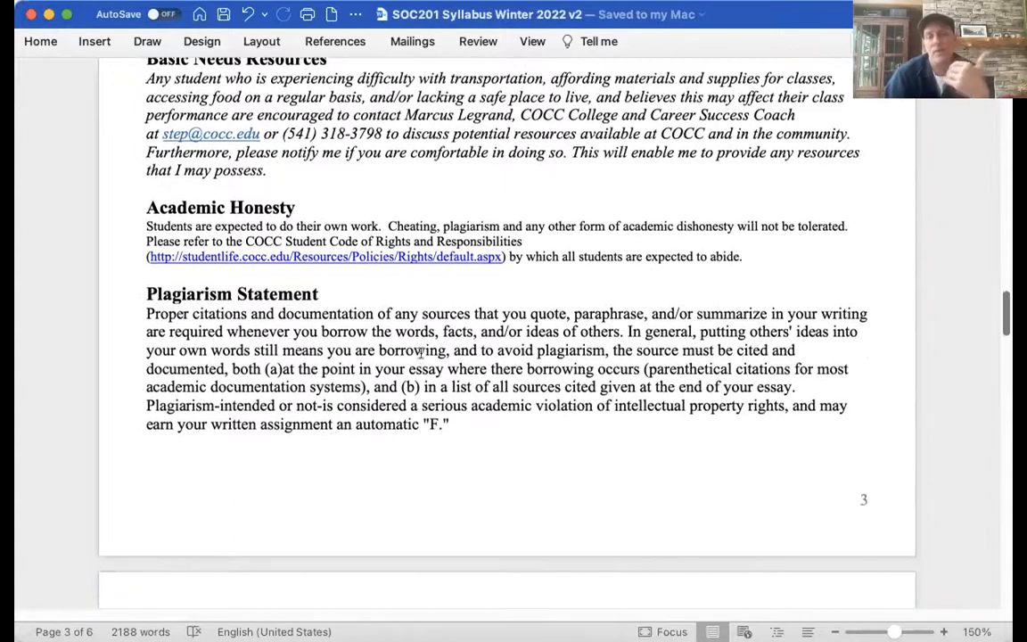
scroll(down, 3)
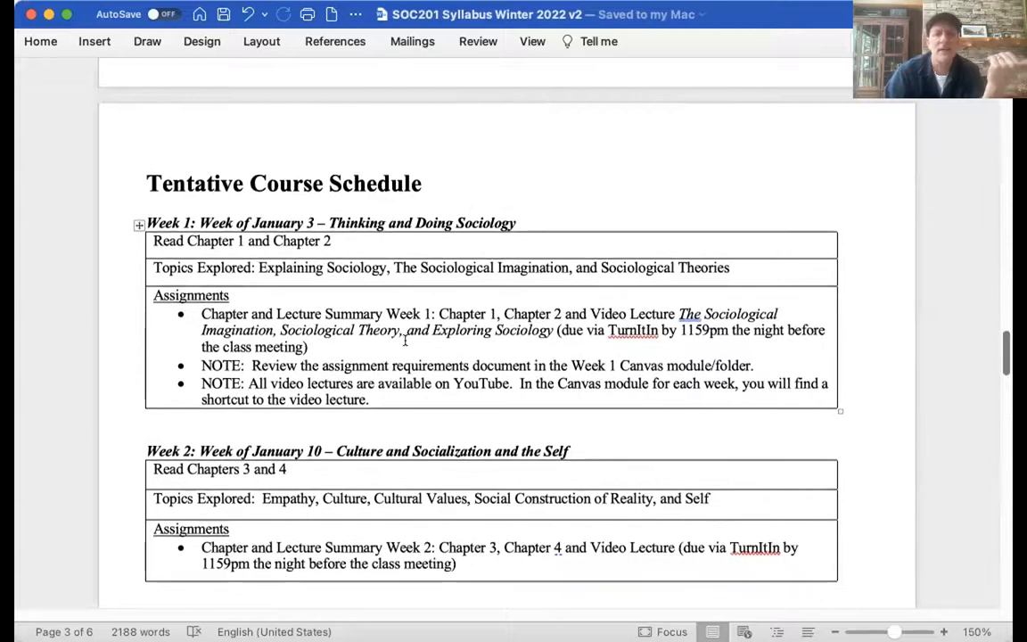
scroll(down, 3)
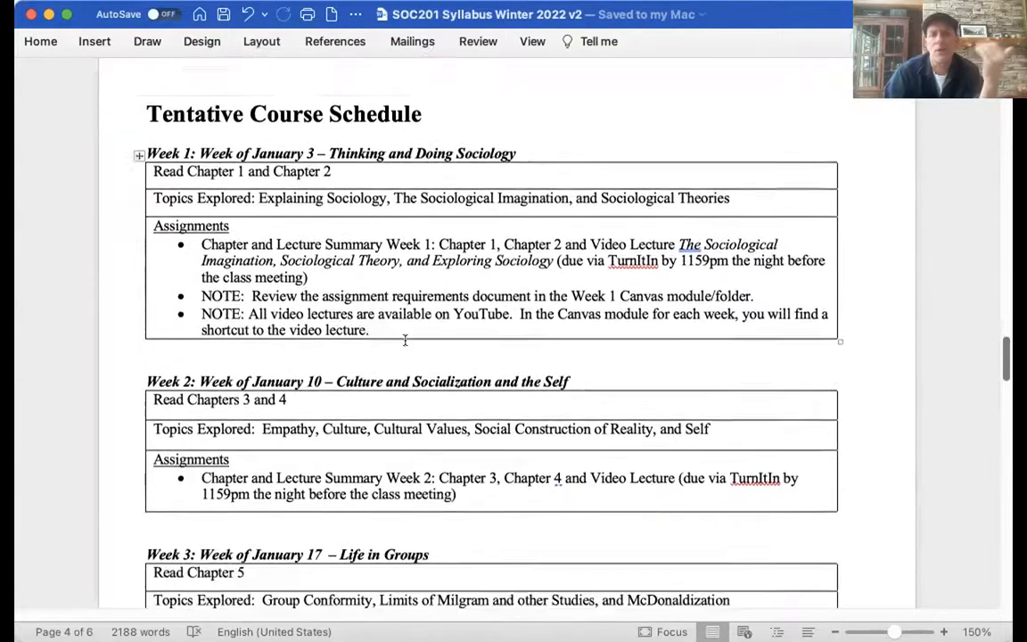
scroll(down, 3)
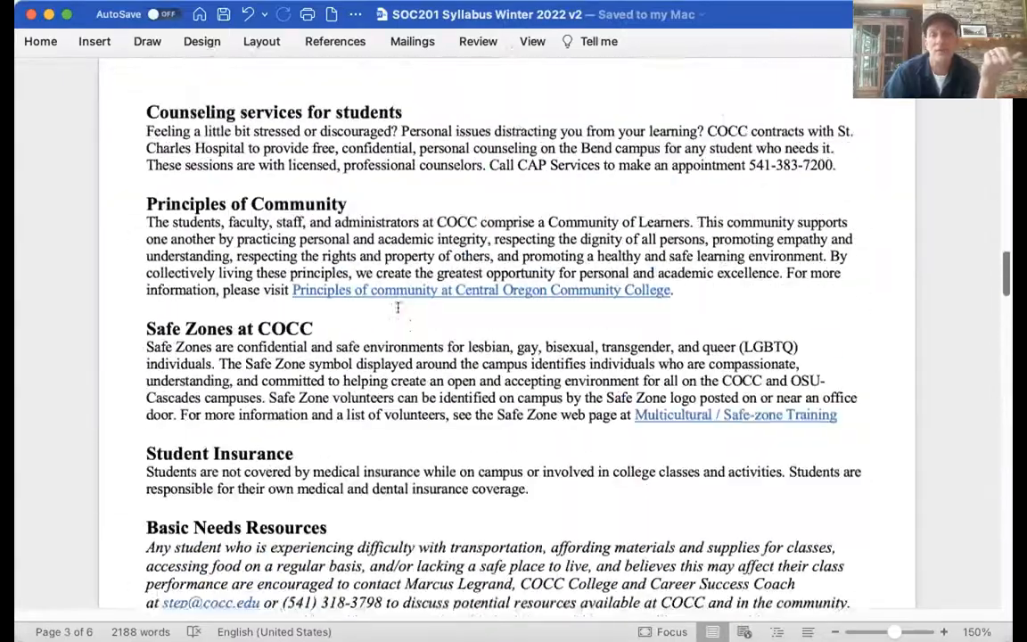
scroll(down, 3)
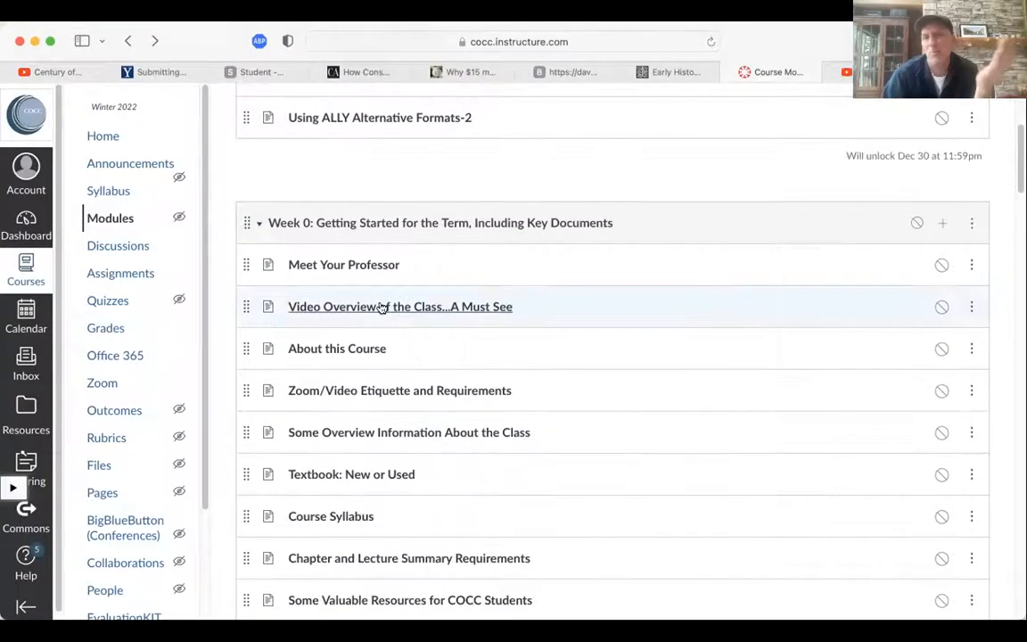
scroll(down, 3)
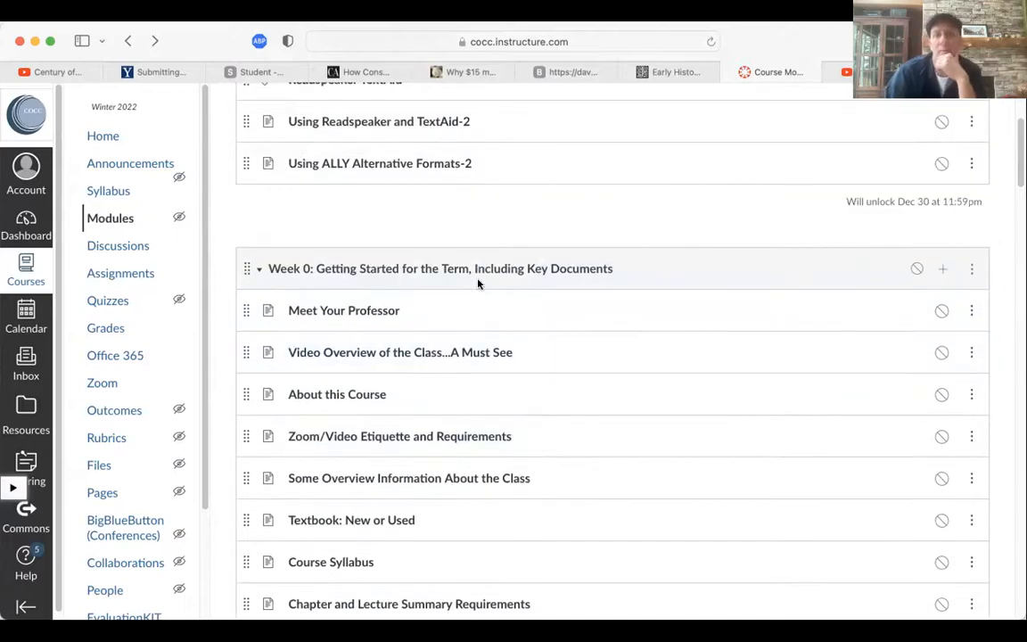
scroll(down, 3)
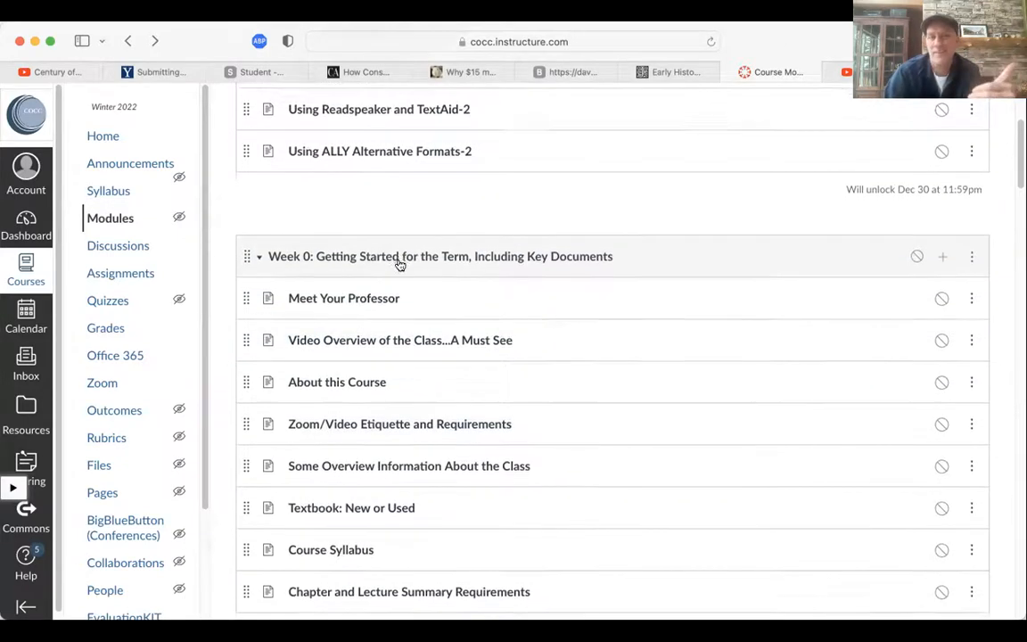
scroll(down, 3)
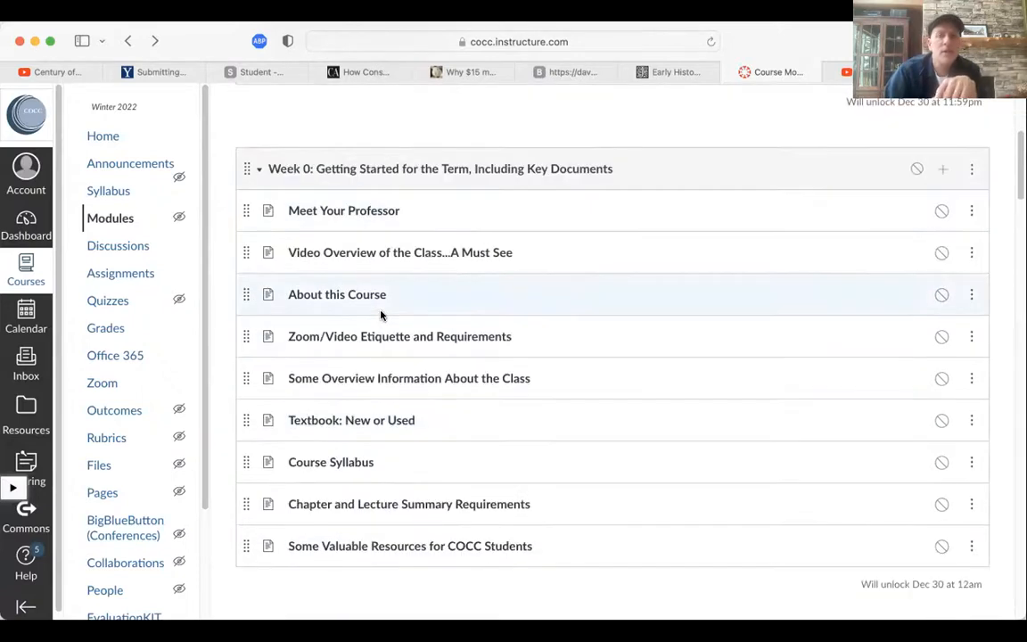
scroll(down, 3)
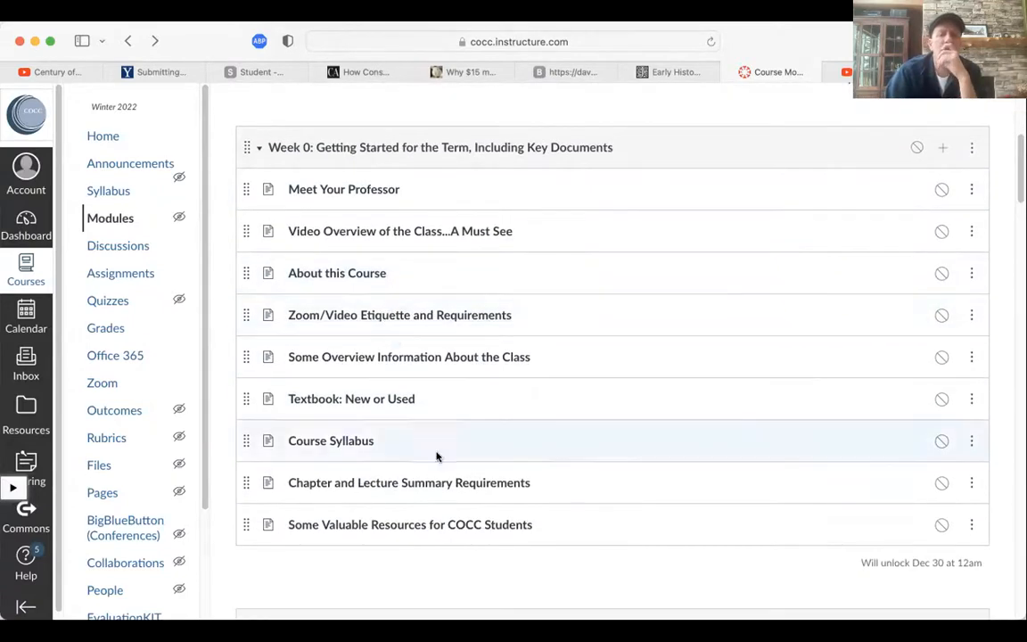
mouse_move(639, 128)
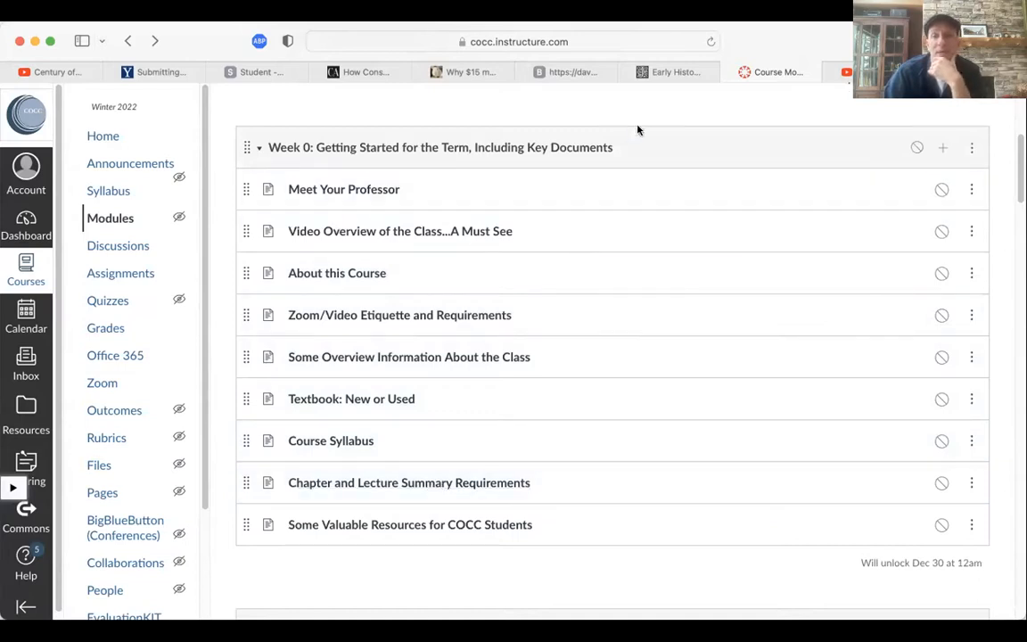
mouse_move(529, 143)
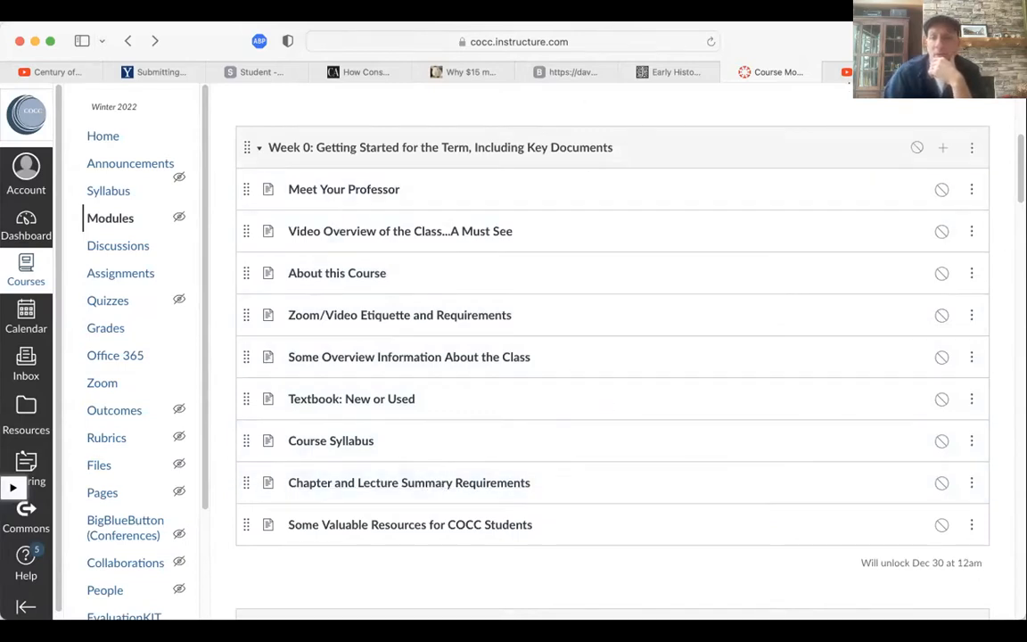
mouse_move(560, 273)
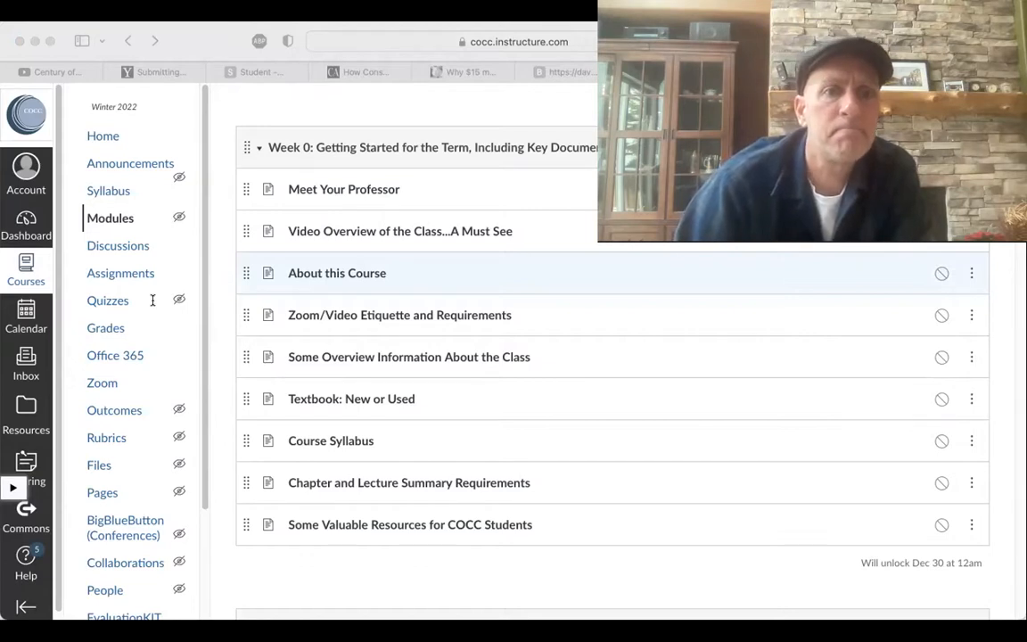
mouse_move(142, 167)
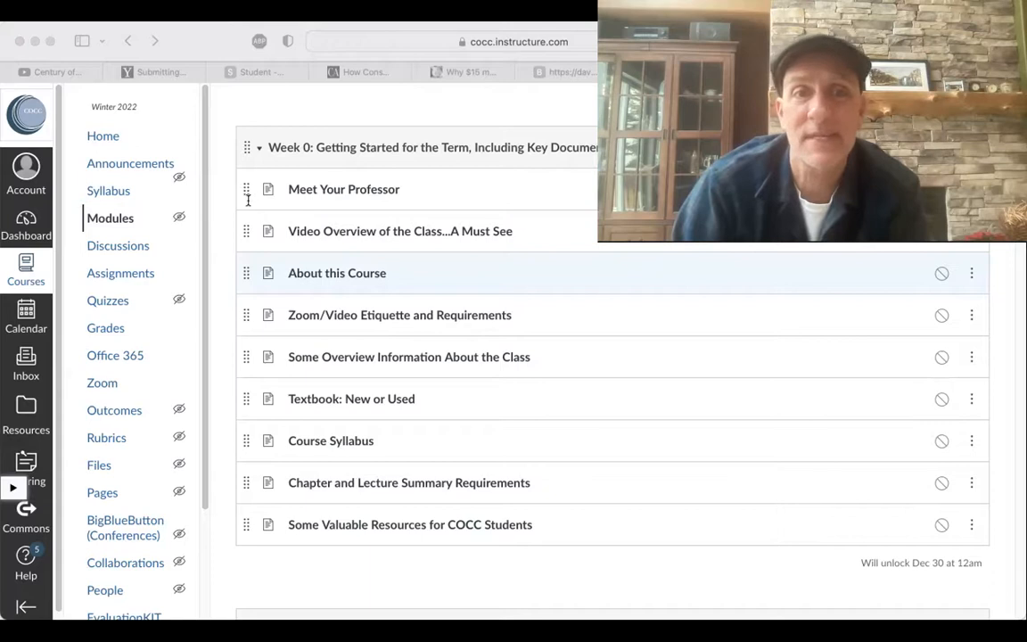
mouse_move(471, 205)
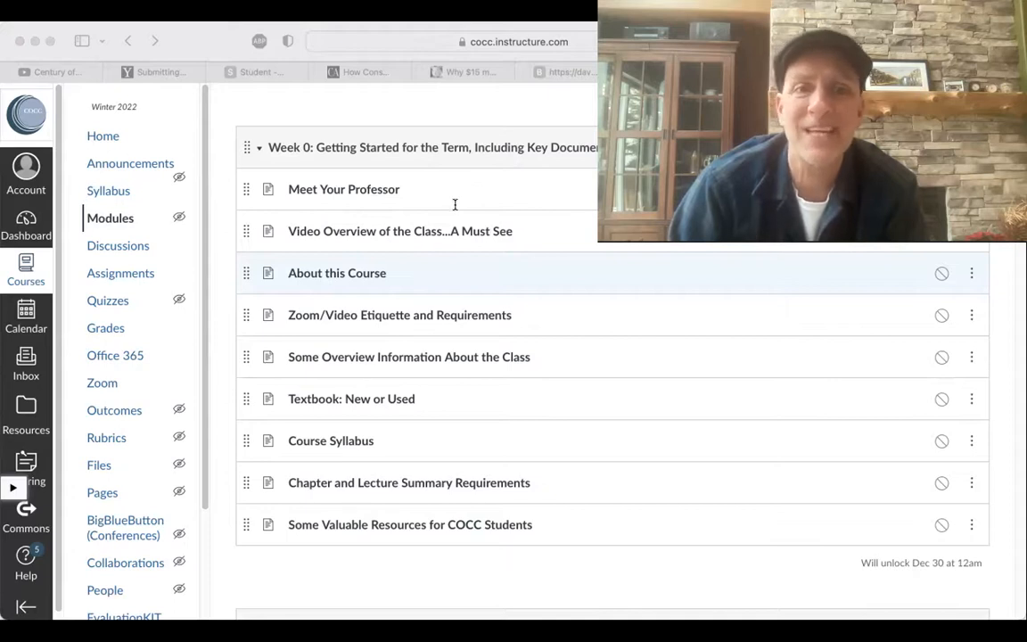
mouse_move(151, 289)
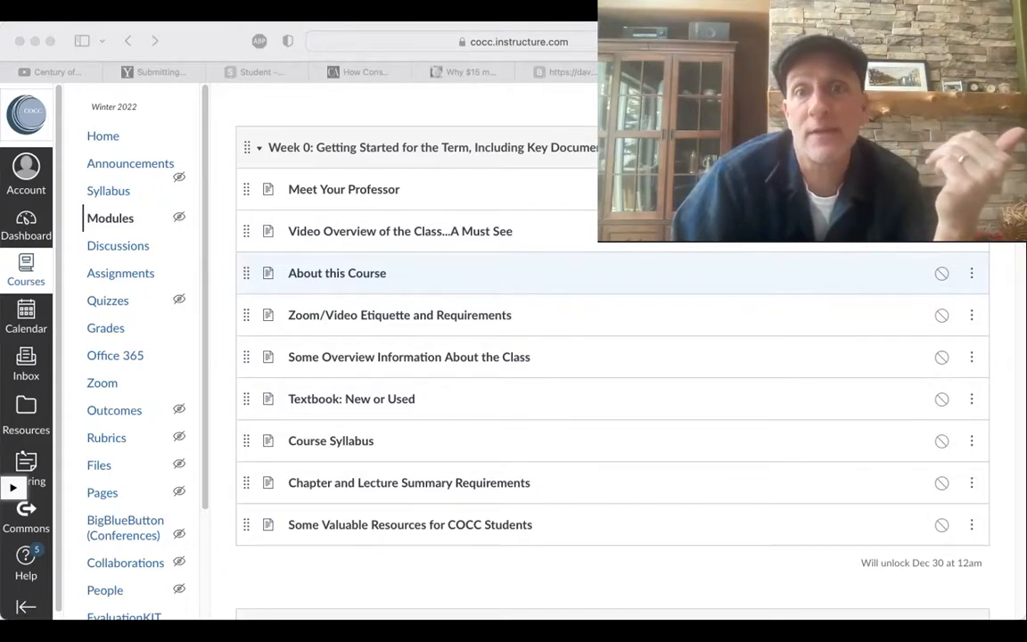
scroll(down, 3)
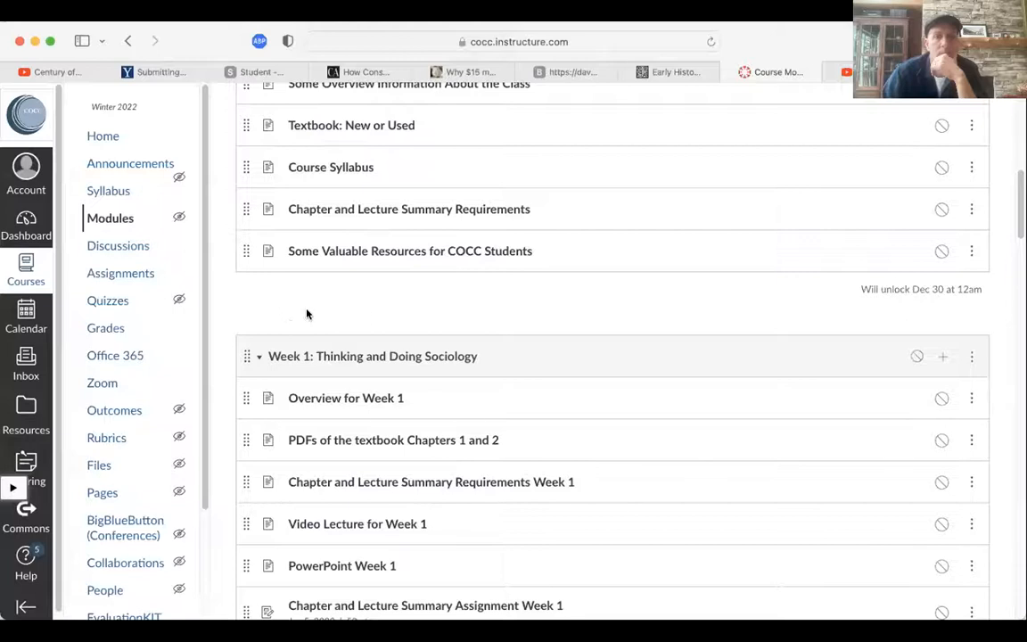
scroll(up, 3)
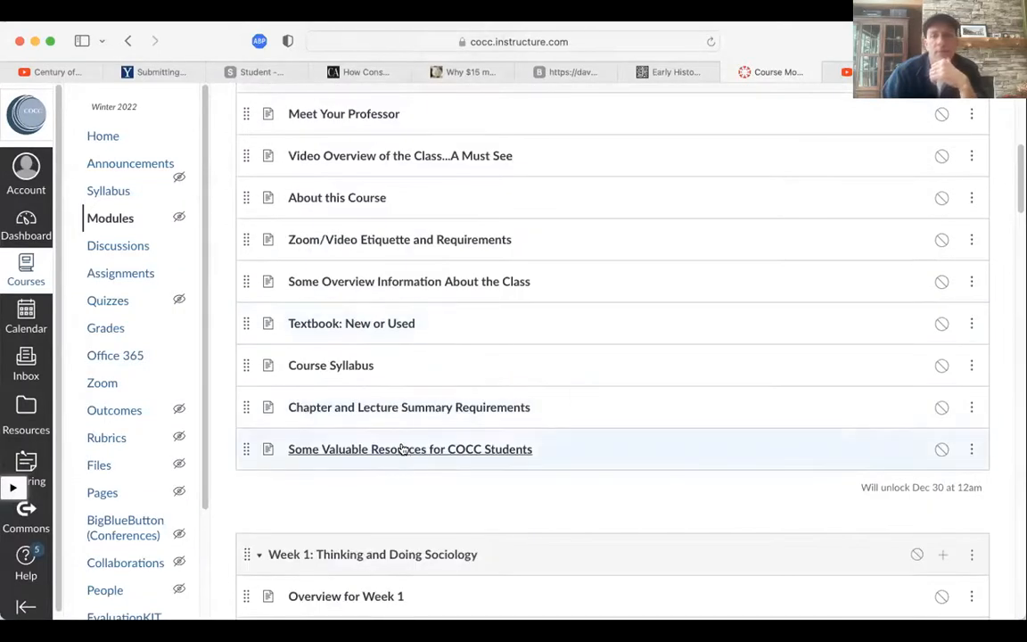
click(410, 449)
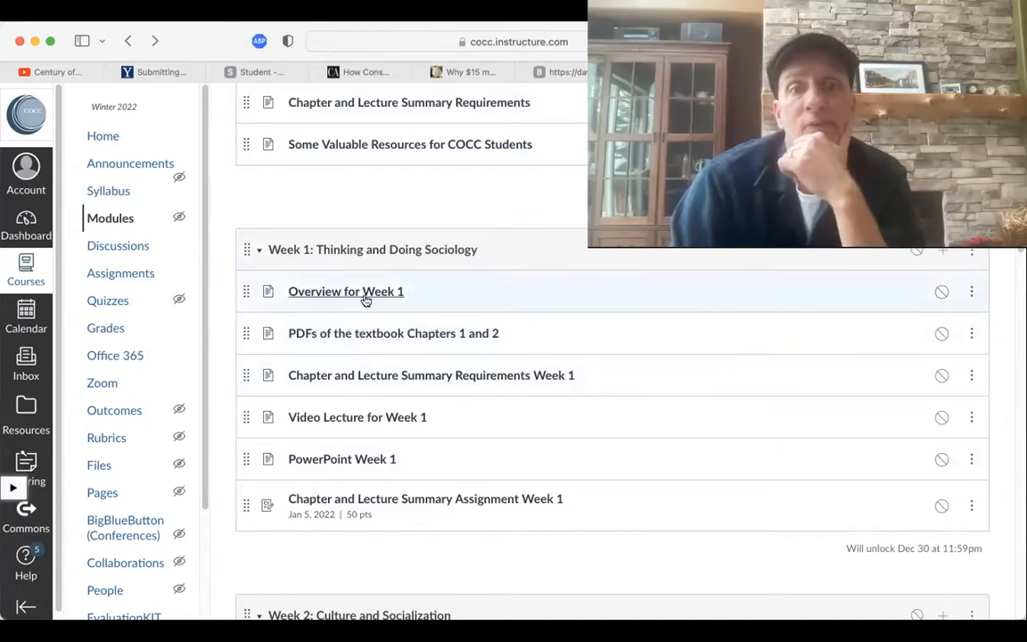
mouse_move(346, 290)
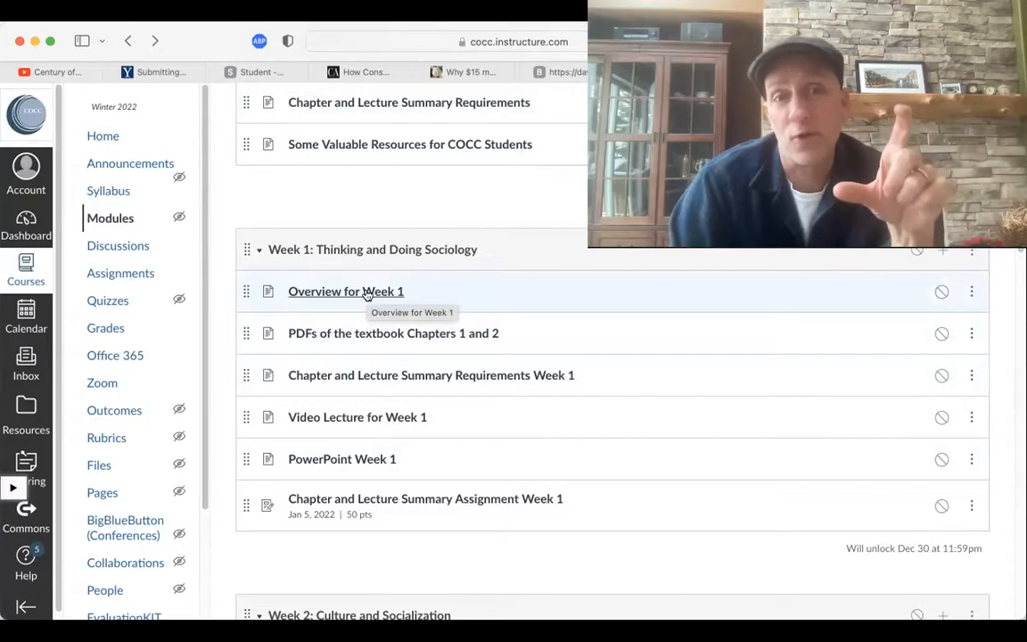
mouse_move(375, 345)
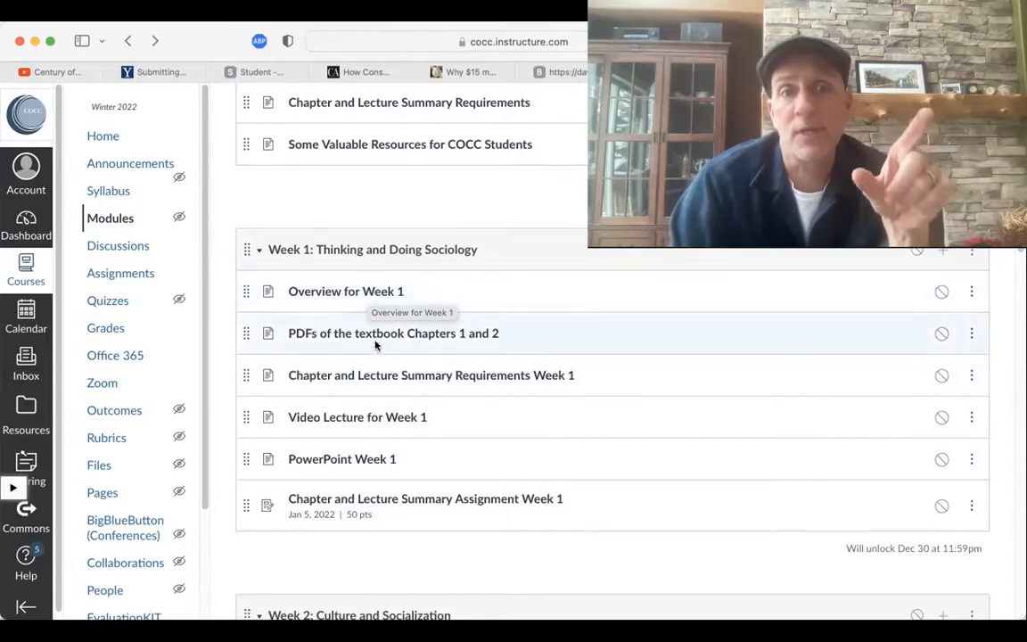
mouse_move(393, 333)
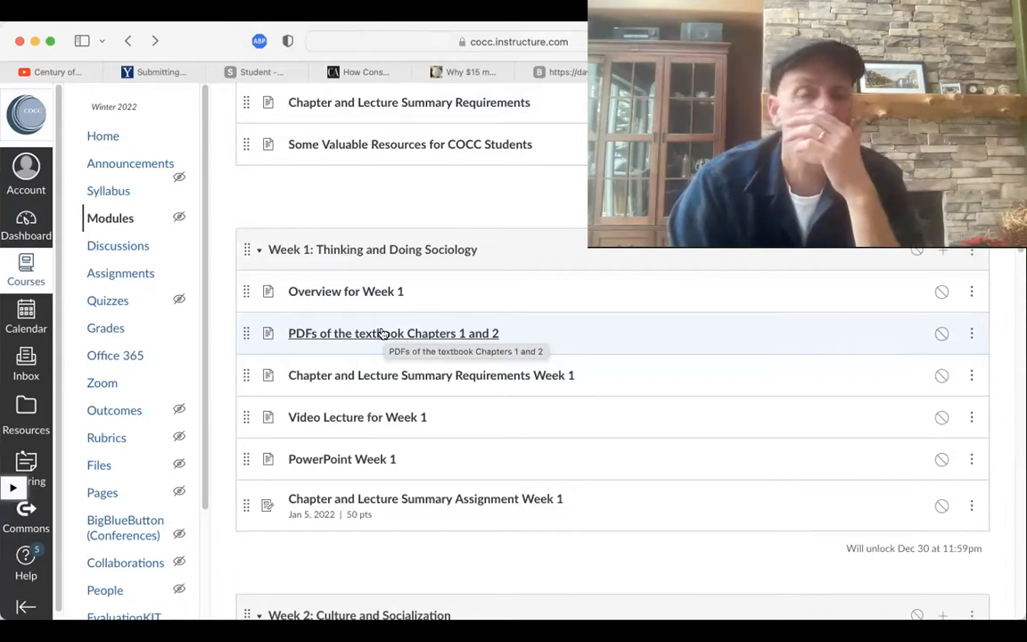
mouse_move(402, 382)
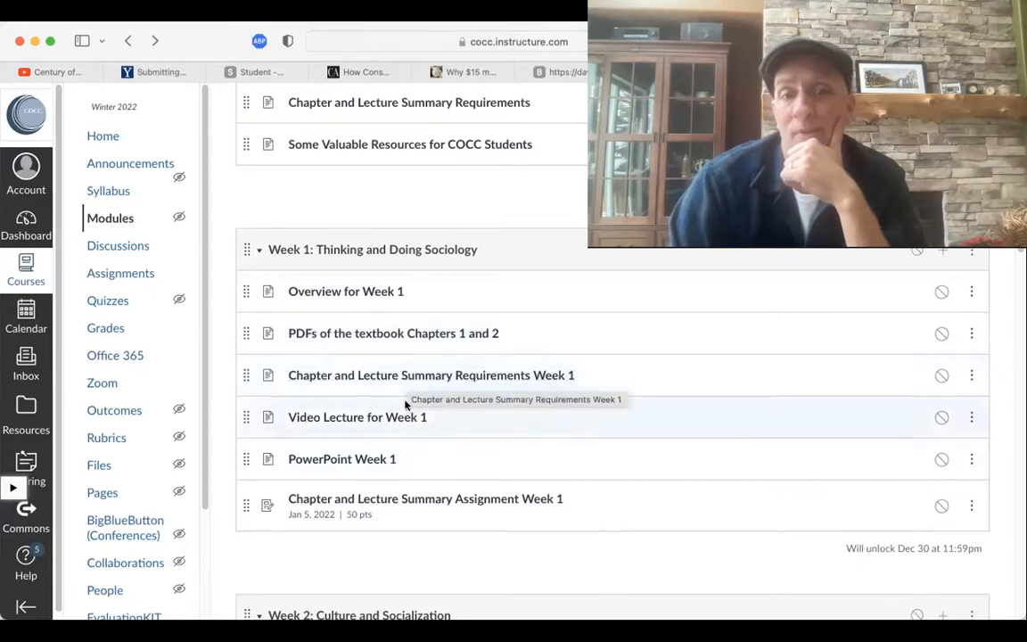
mouse_move(431, 375)
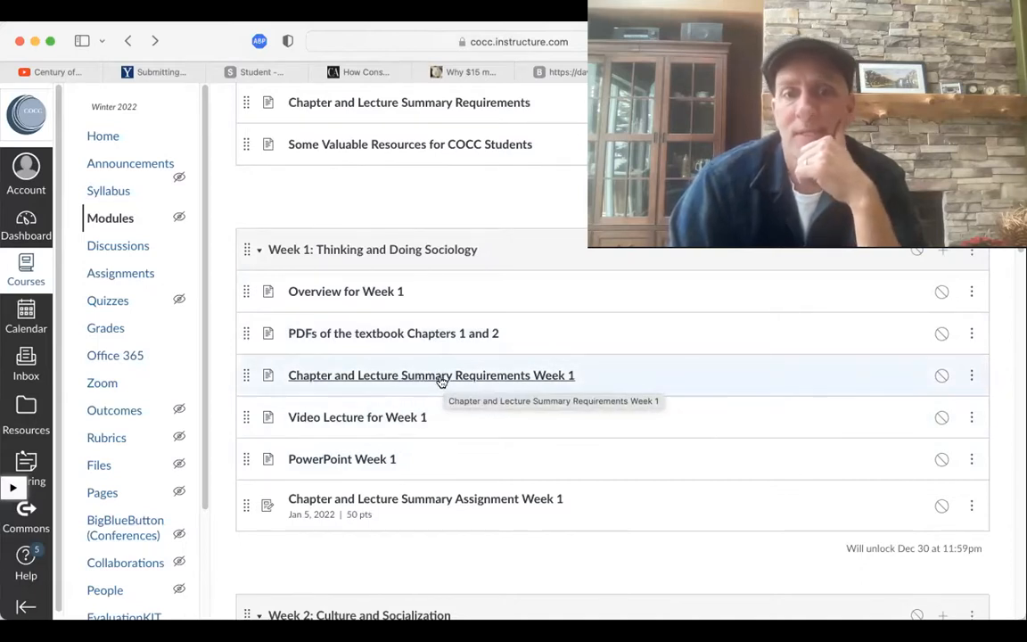
scroll(down, 3)
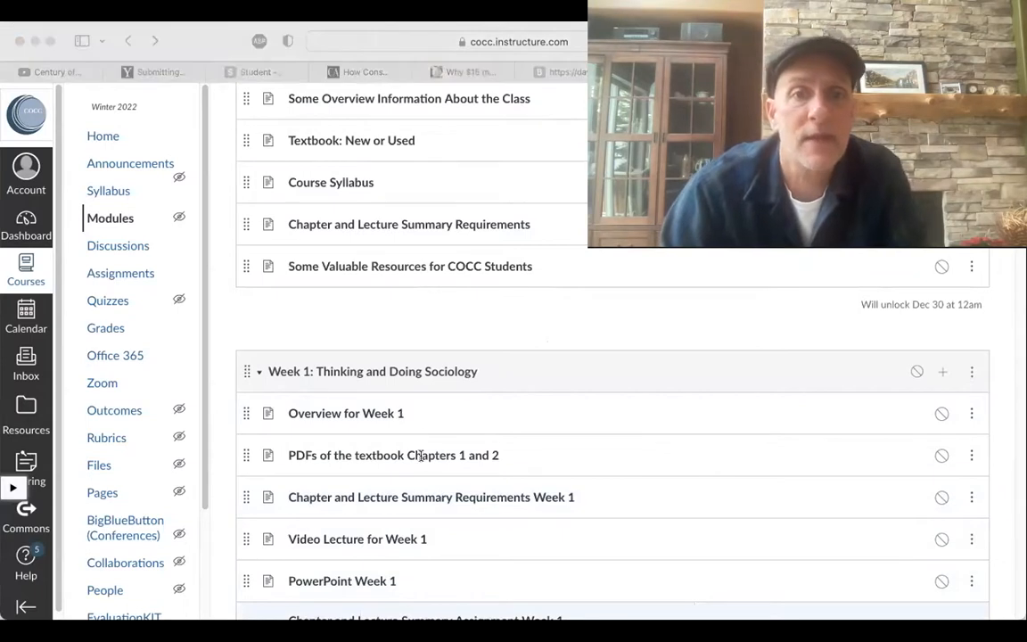
mouse_move(421, 456)
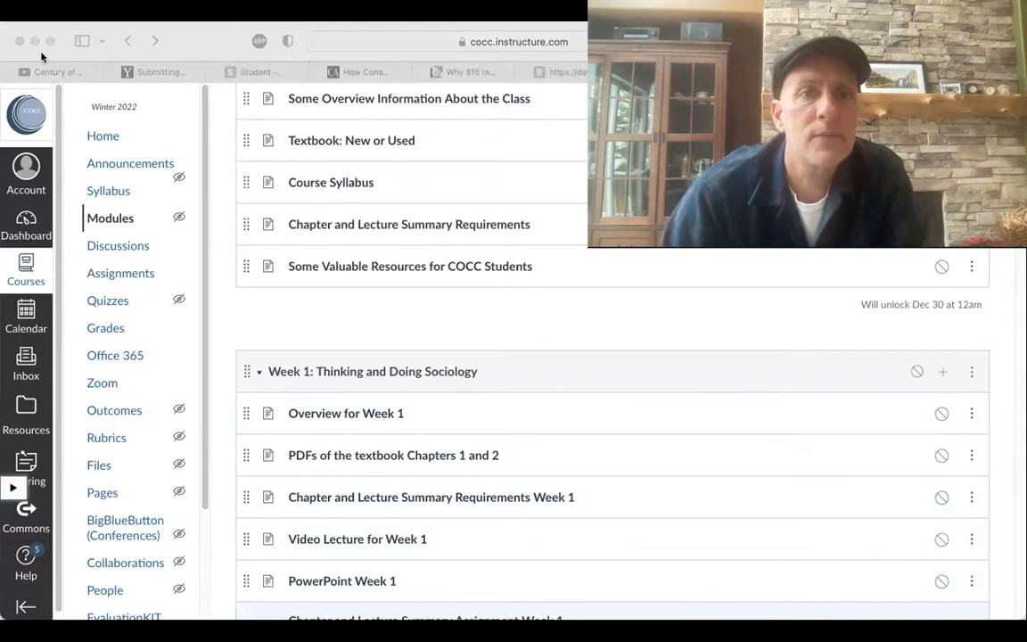
mouse_move(332, 324)
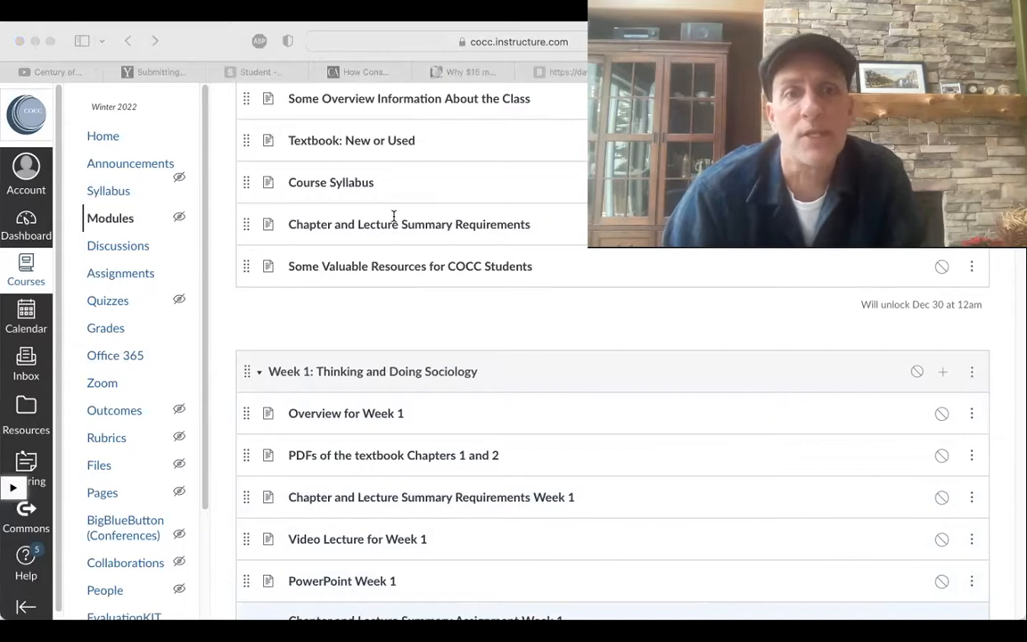
mouse_move(296, 322)
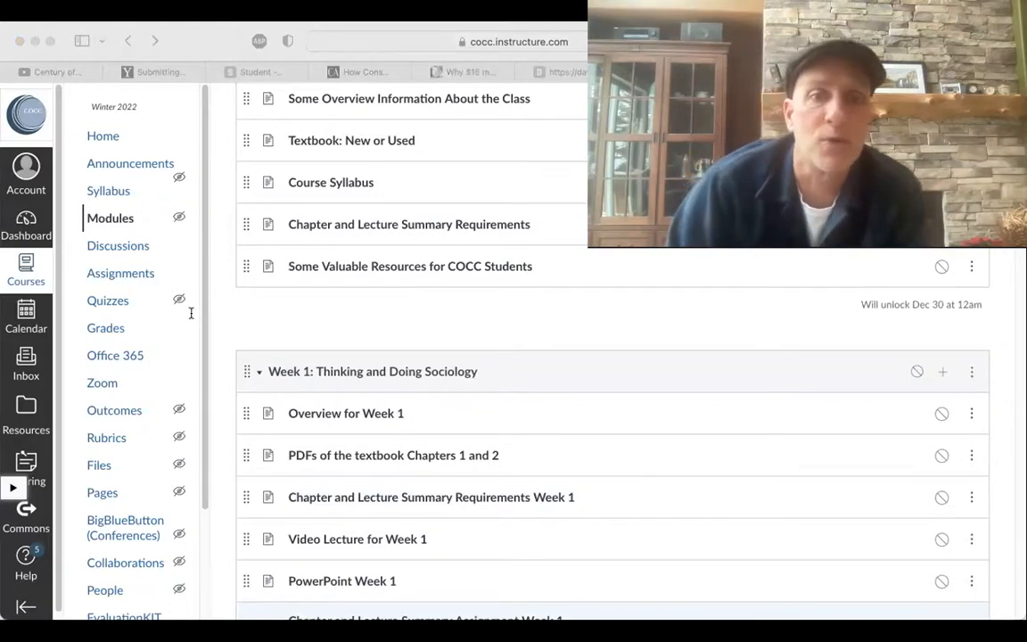
mouse_move(253, 357)
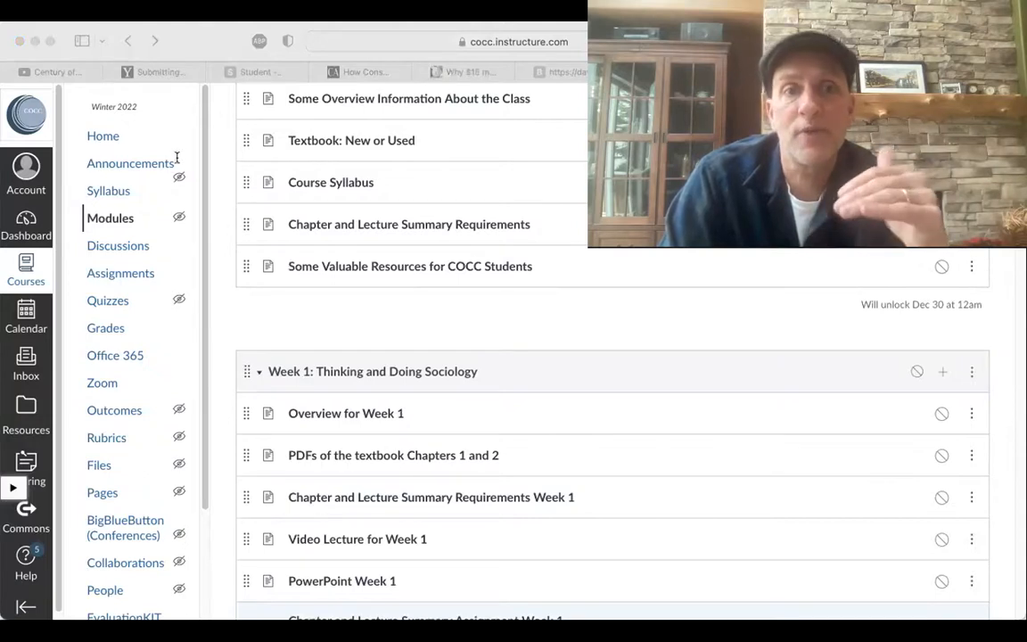
mouse_move(229, 395)
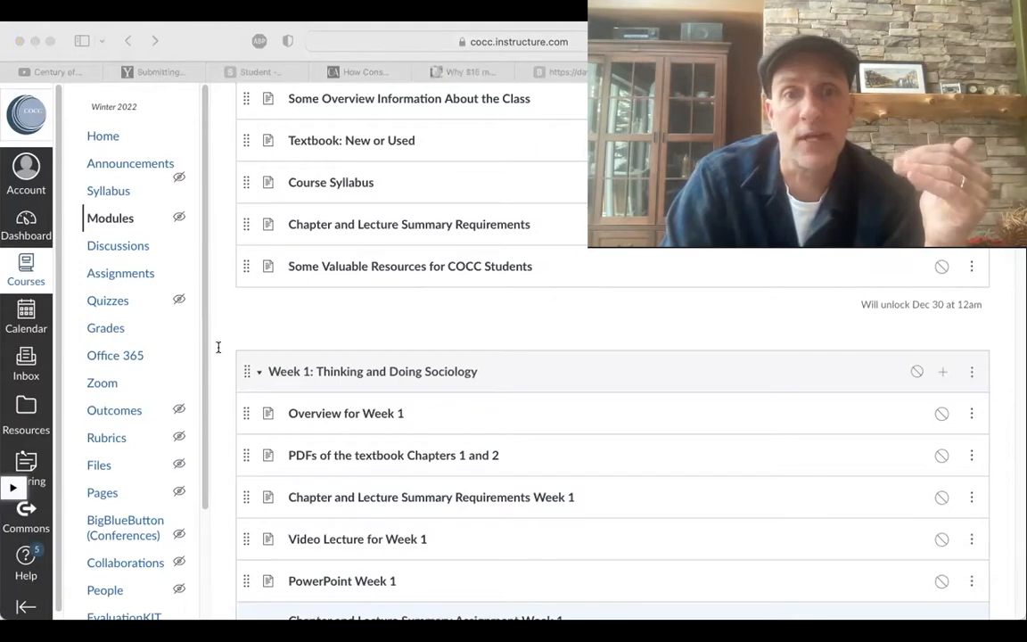
mouse_move(157, 342)
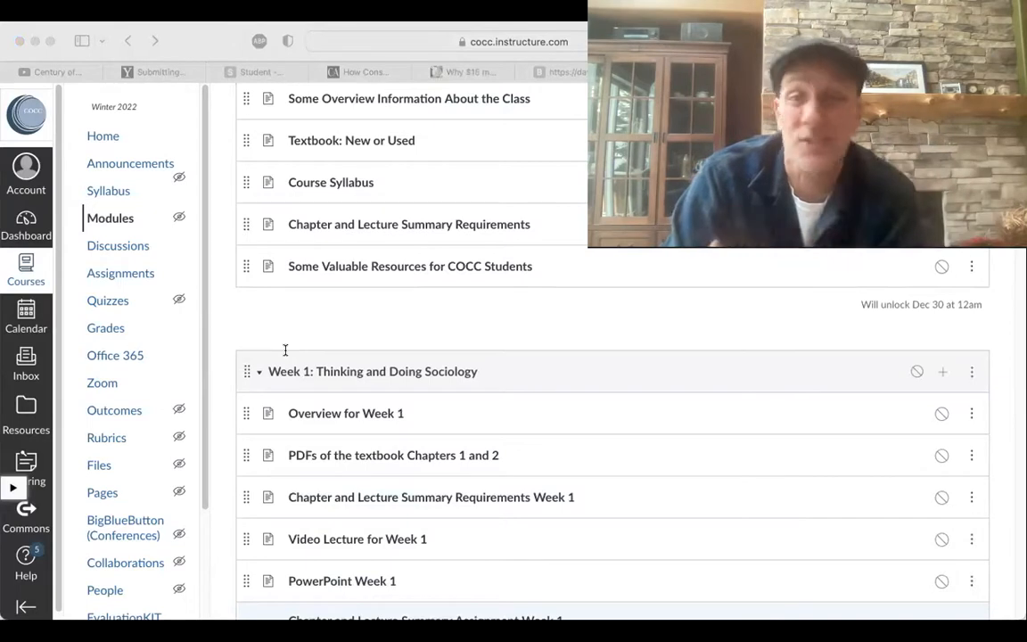
mouse_move(236, 378)
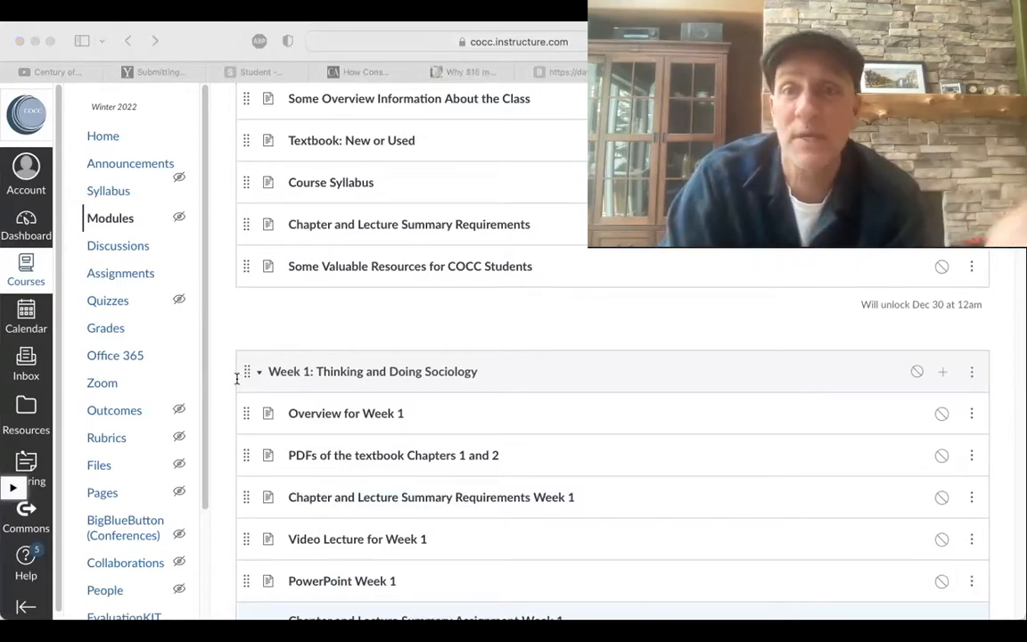
mouse_move(175, 375)
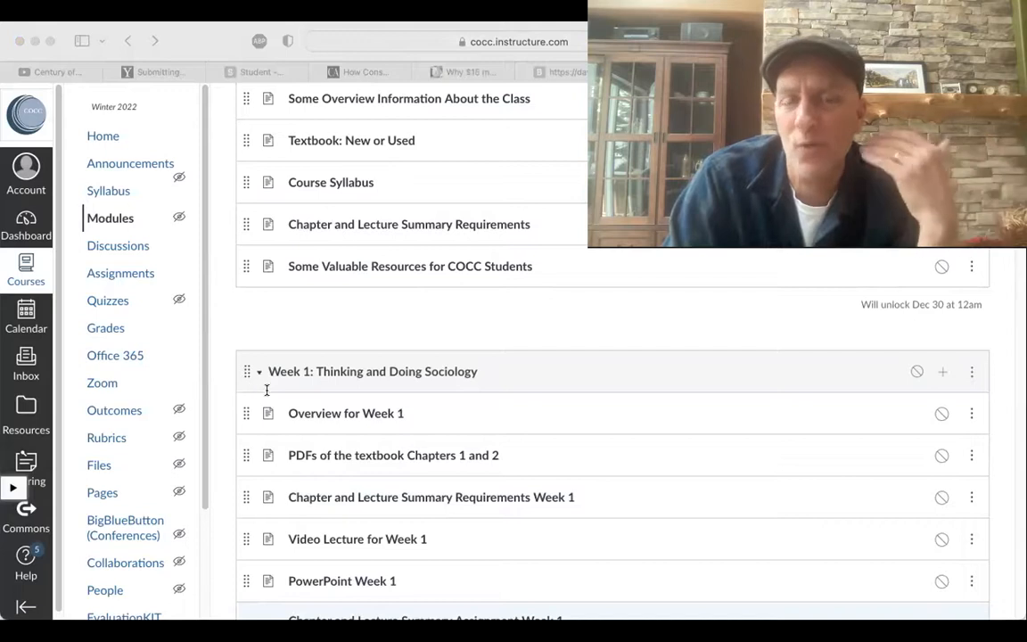
mouse_move(296, 396)
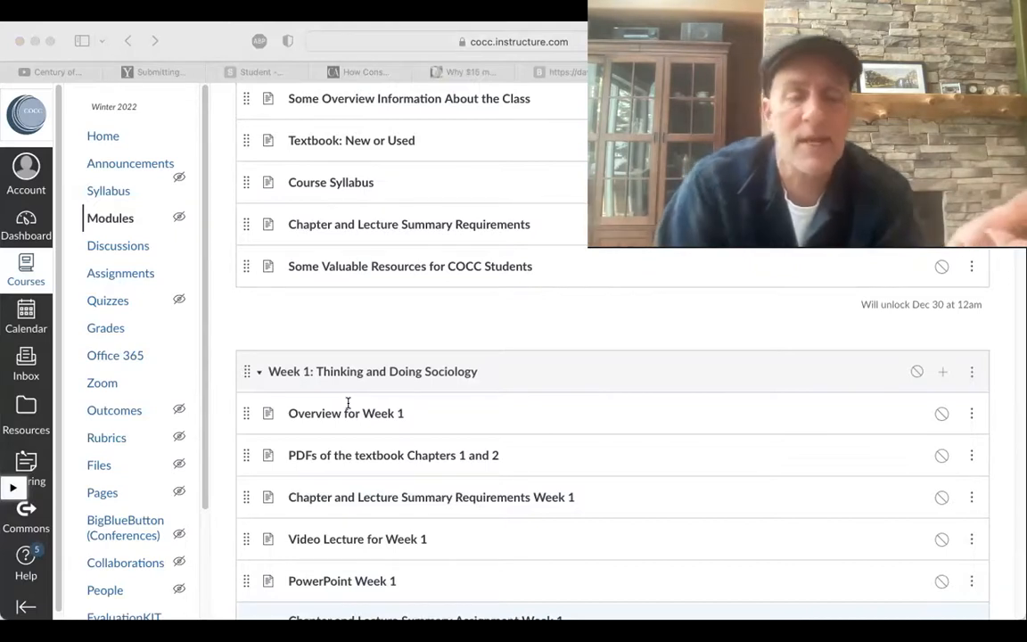
mouse_move(243, 463)
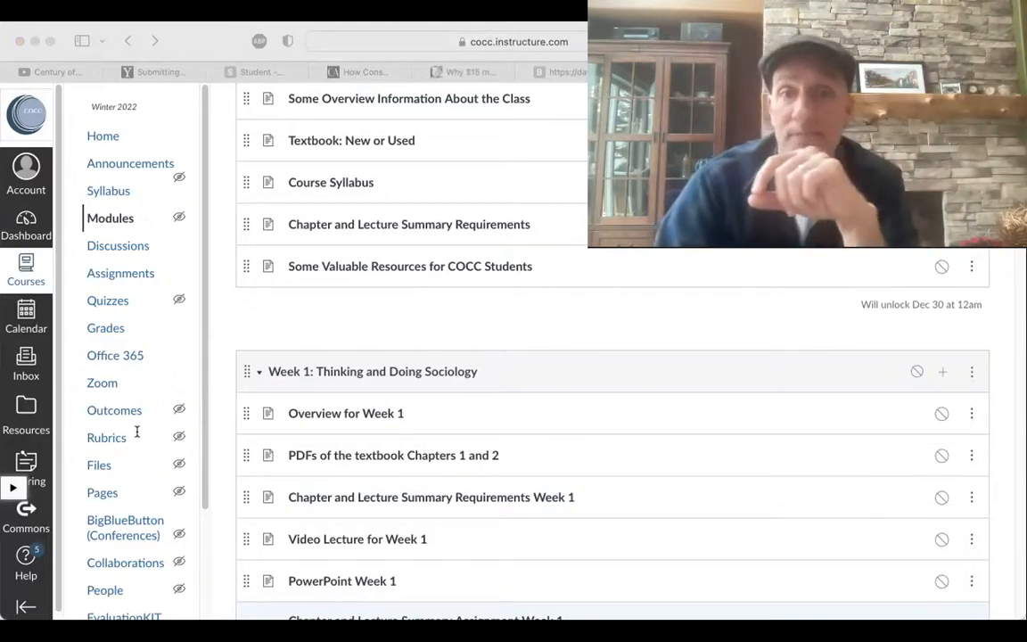
mouse_move(135, 437)
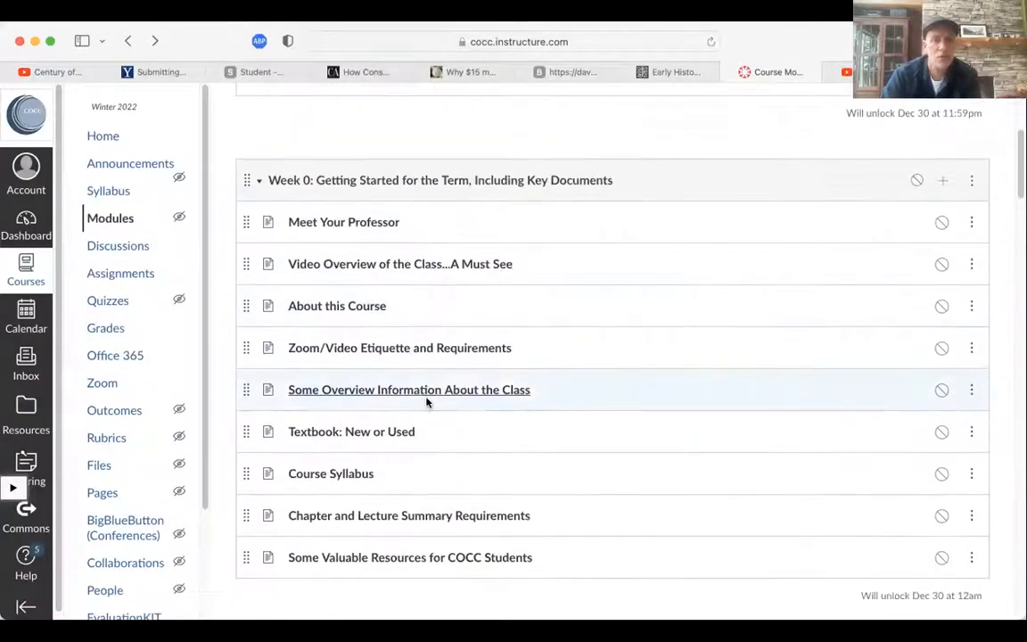
View the Zoom/Video Etiquette and Requirements page from the Week 0 module
click(399, 348)
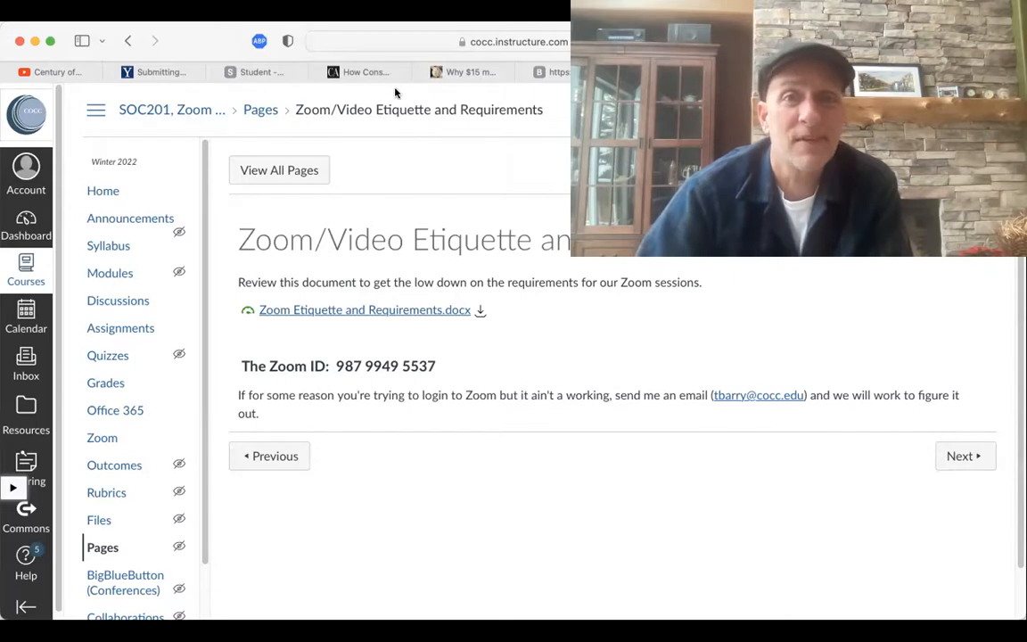
mouse_move(471, 328)
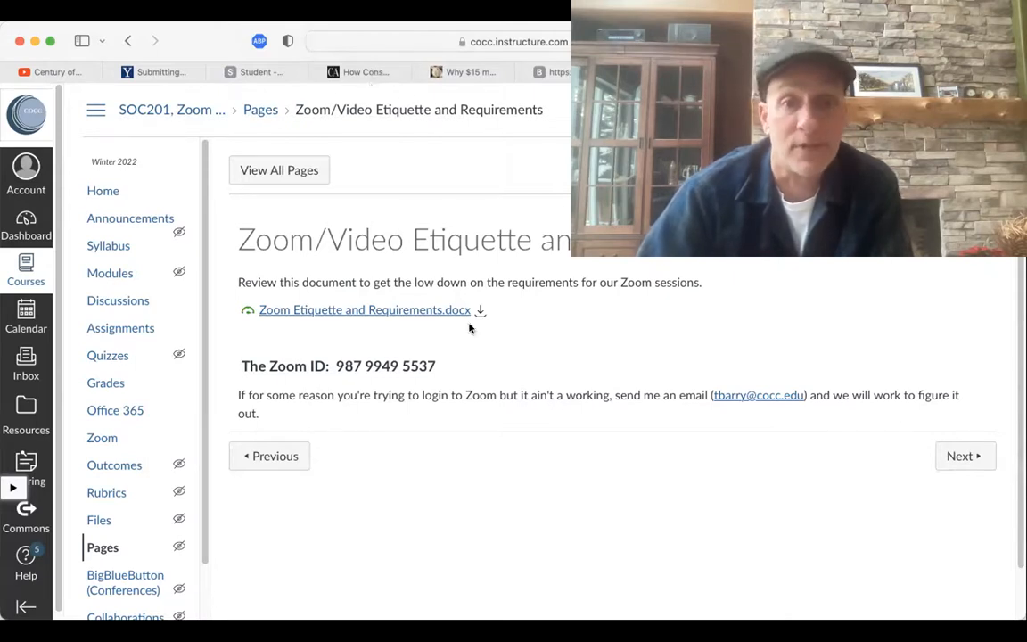
mouse_move(563, 489)
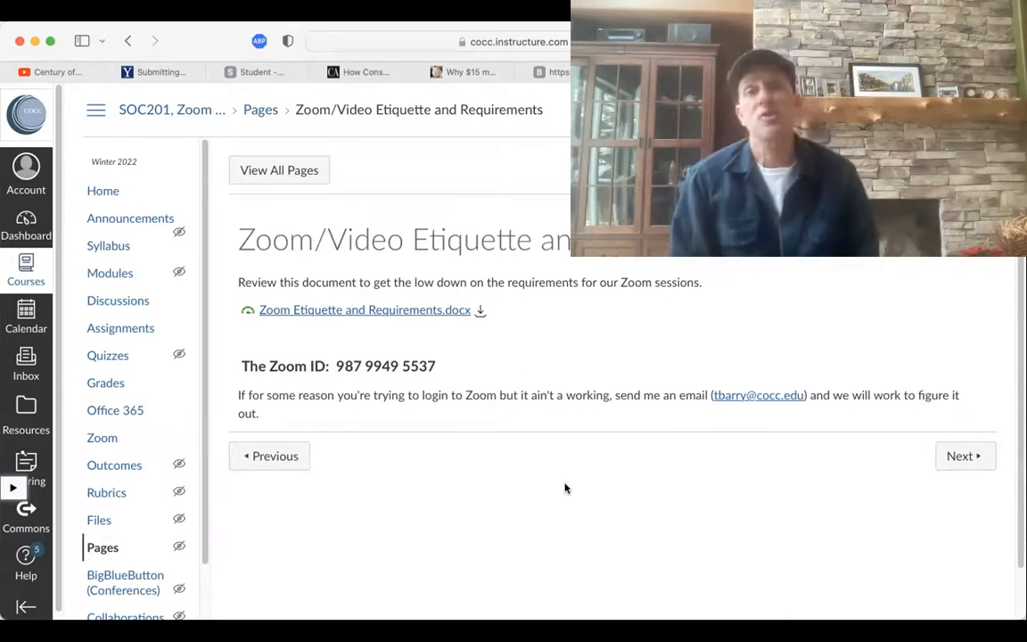